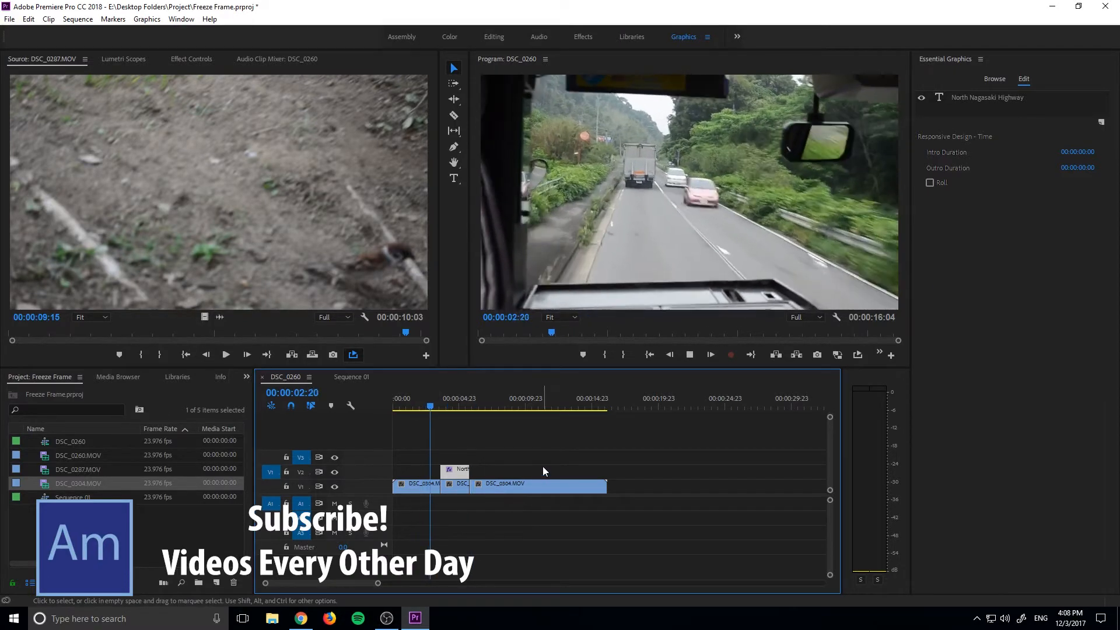
# - Move the playhead in DSC_0260, then switch to Sequence 01 with the North Nagasaki Highway title
pyautogui.click(456, 398)
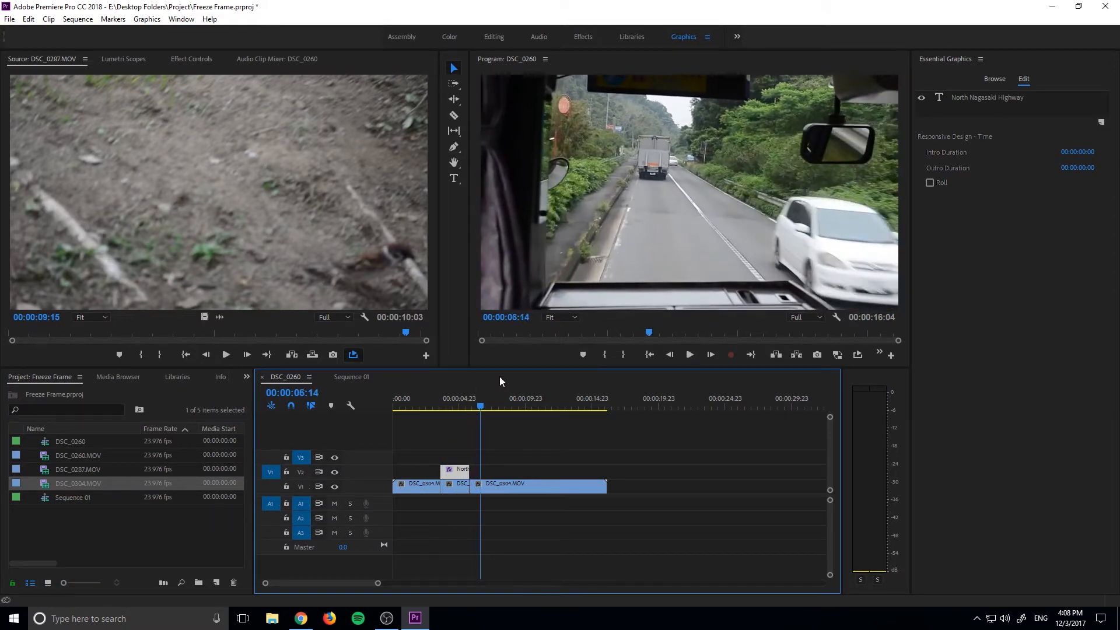
pyautogui.click(518, 490)
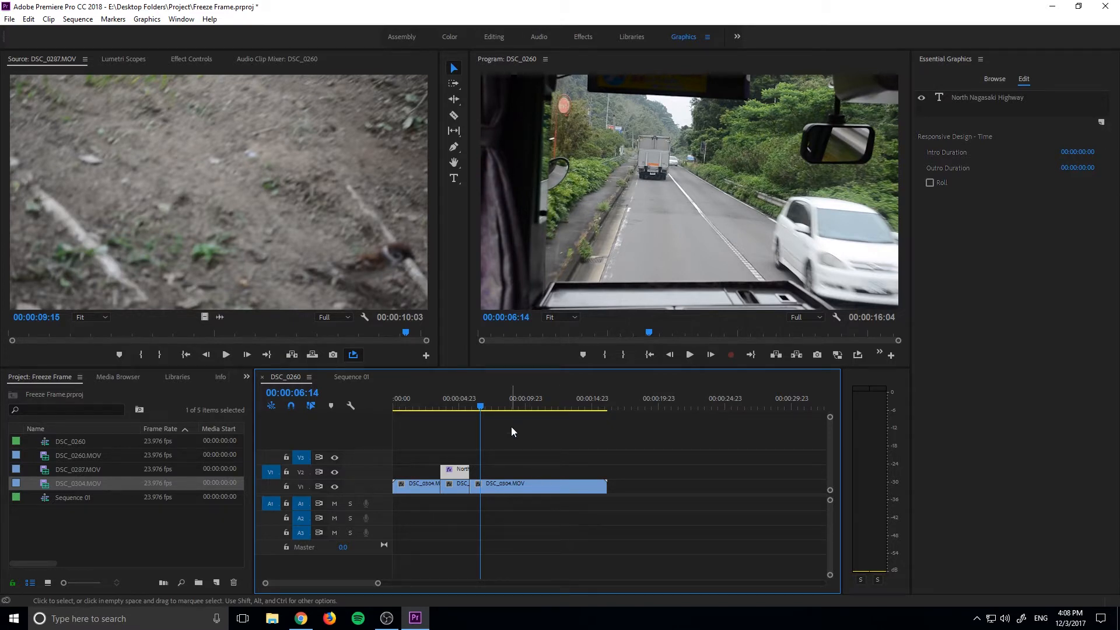
pyautogui.moveTo(478, 452)
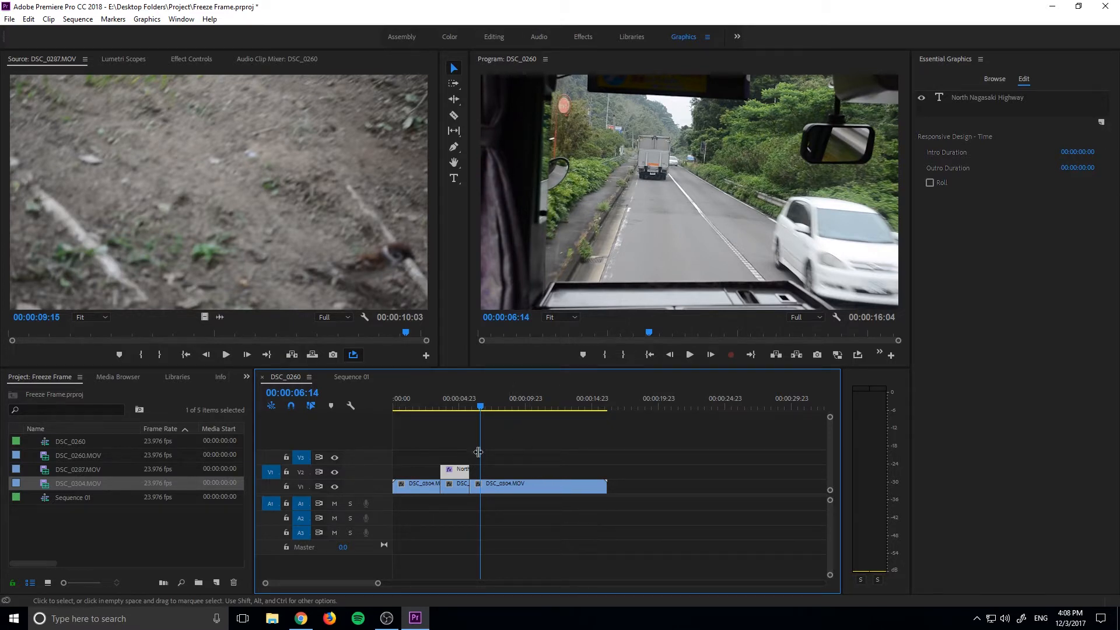
pyautogui.click(350, 376)
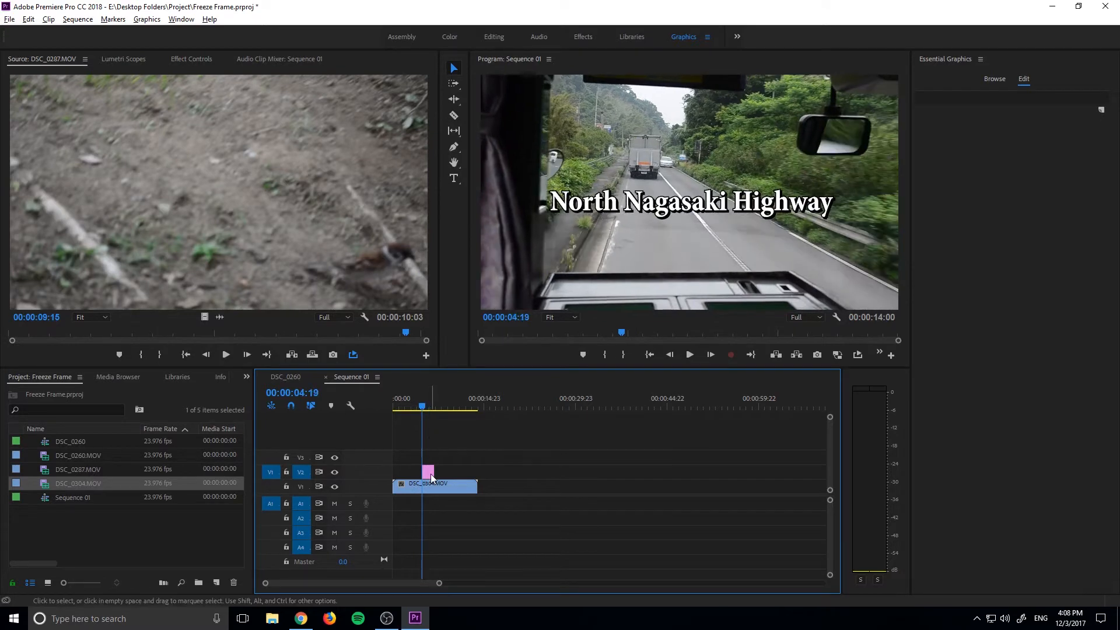
# - Insert a frame hold segment into the dashcam clip where the title starts
pyautogui.rightClick(427, 475)
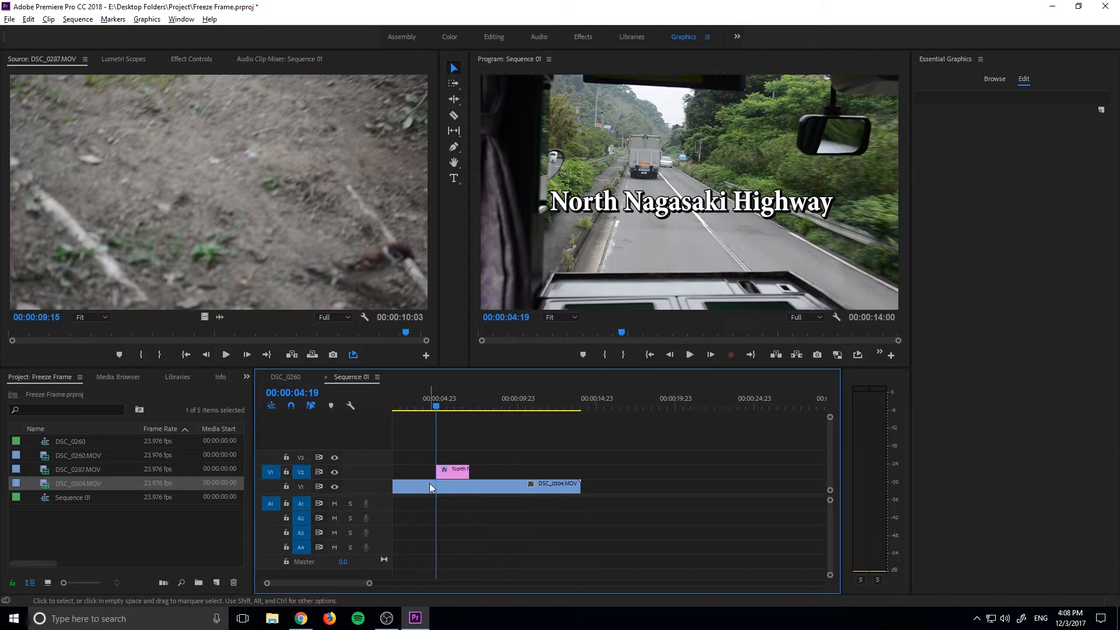
pyautogui.rightClick(429, 486)
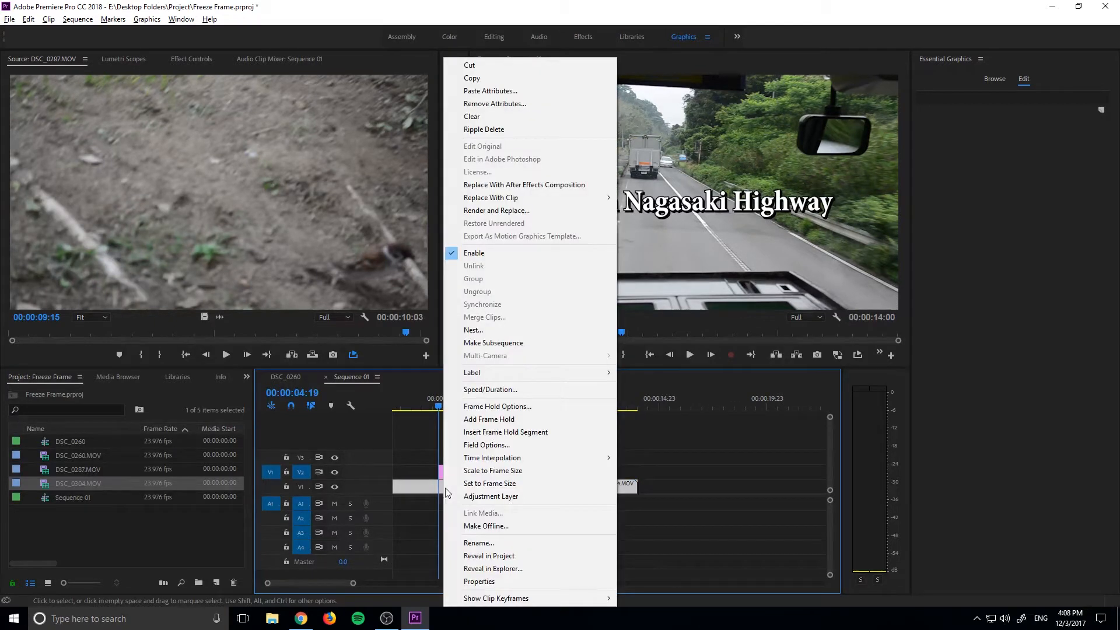
pyautogui.moveTo(509, 432)
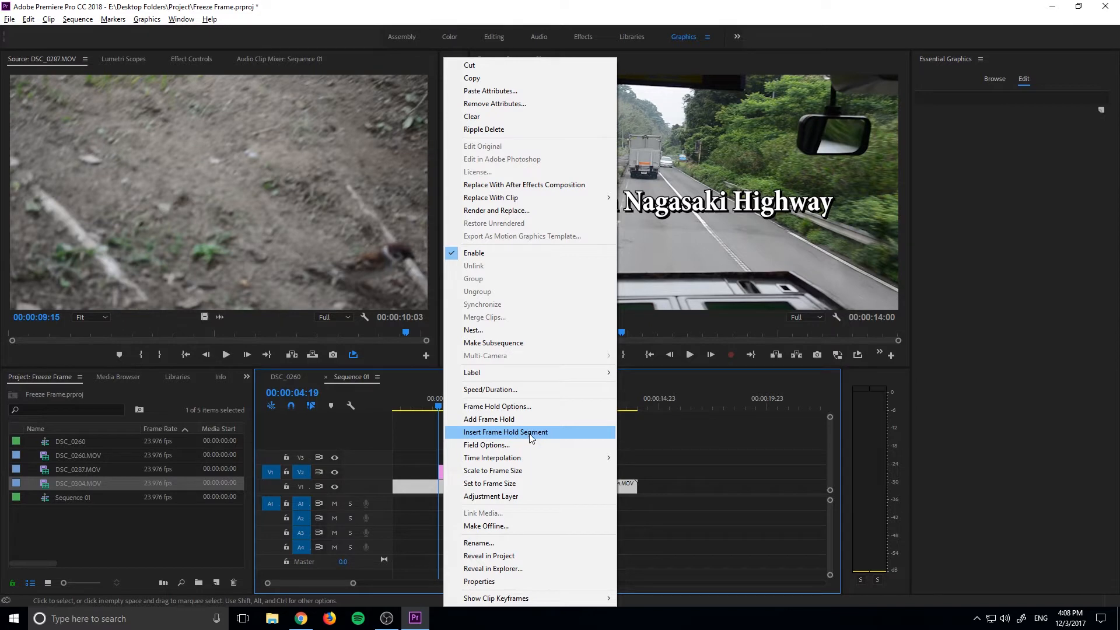
pyautogui.click(506, 431)
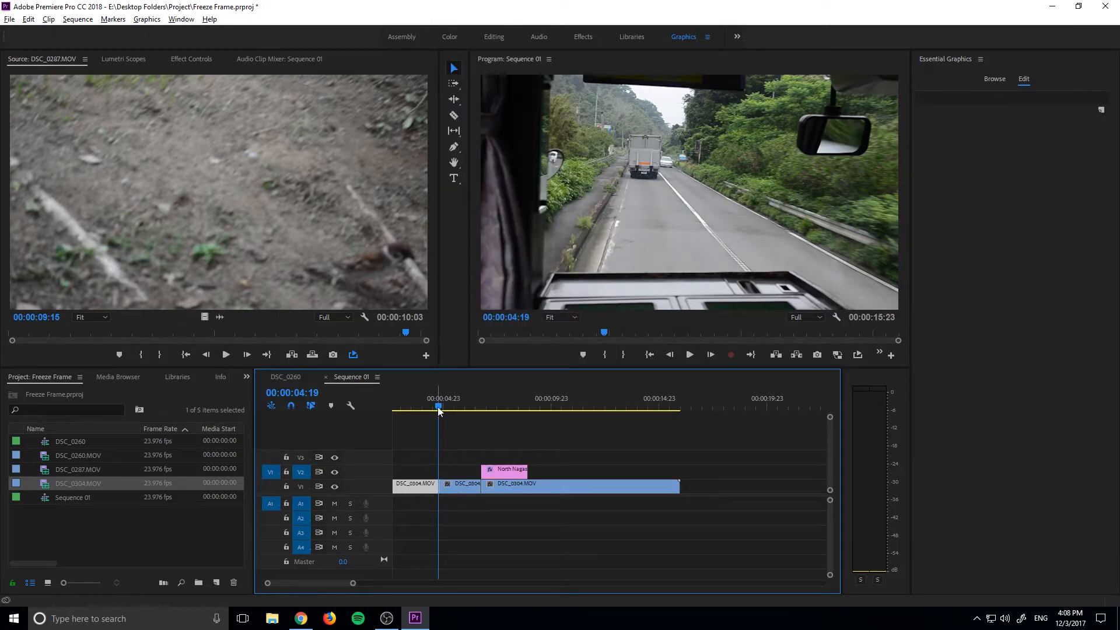
# - Scrub through the frozen stretch and the title start to preview the hold
pyautogui.click(470, 408)
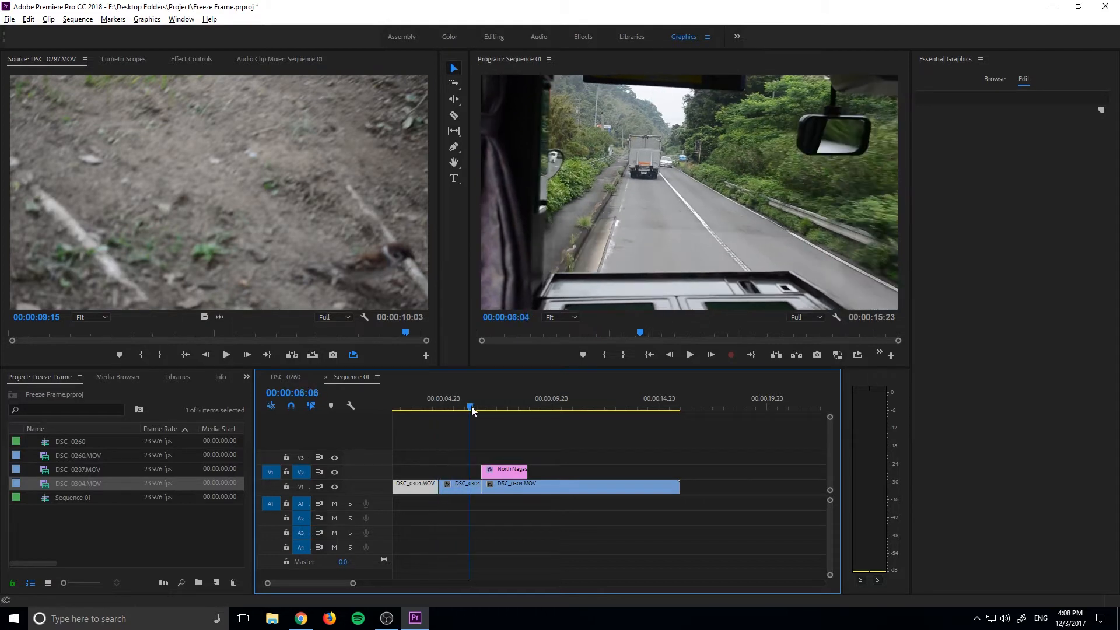
pyautogui.click(489, 406)
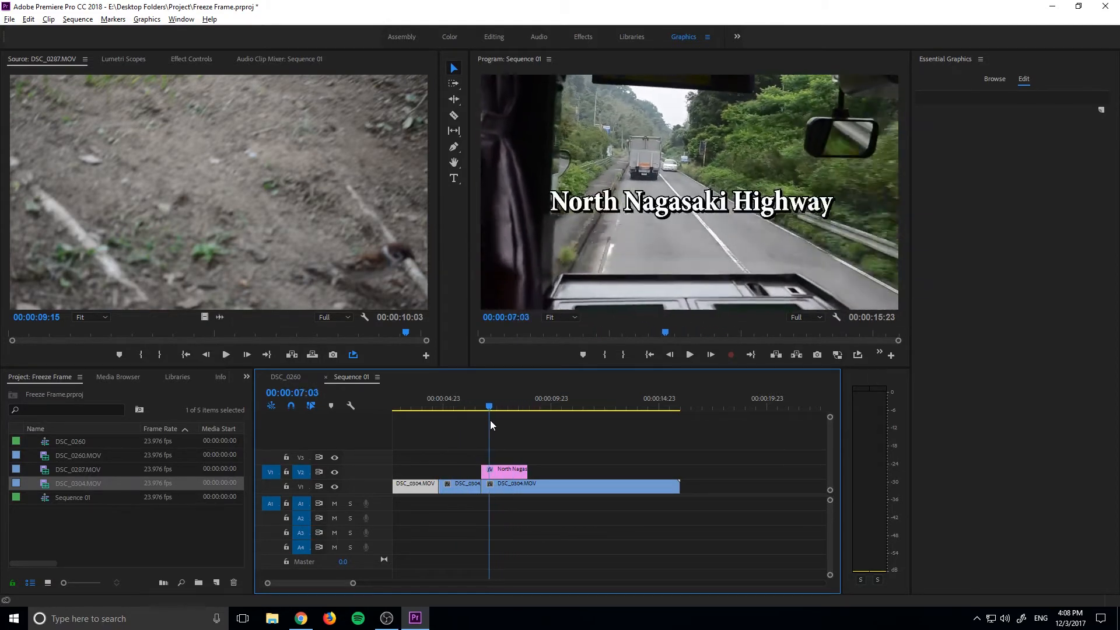
pyautogui.click(473, 469)
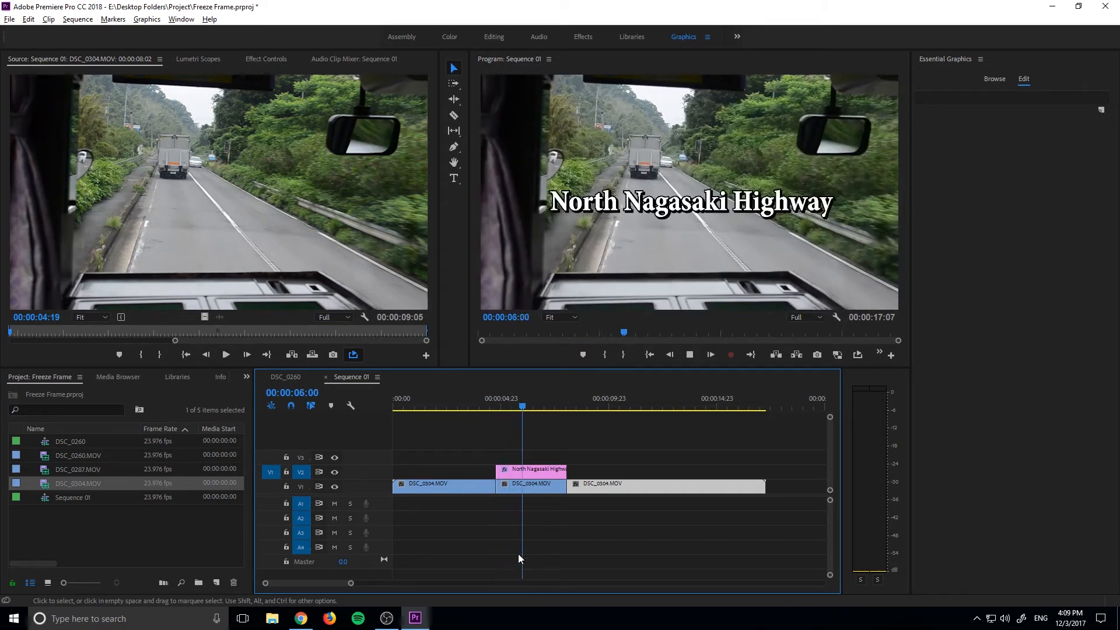
# - Scrub to about 8 seconds to confirm DSC_0304 is one continuous clip again
pyautogui.click(564, 407)
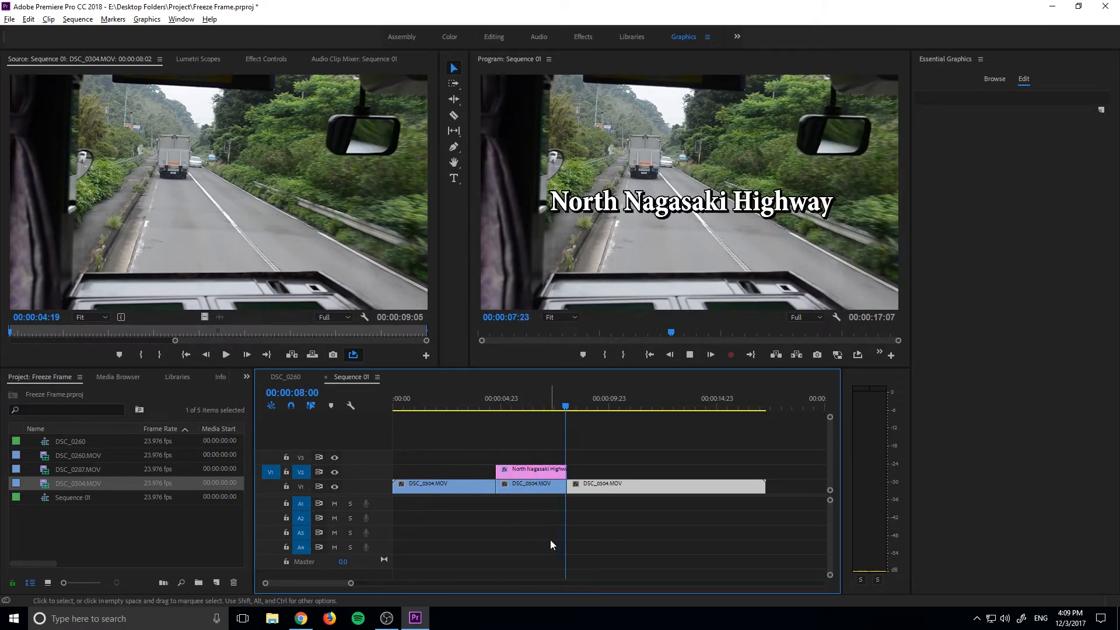
pyautogui.click(588, 406)
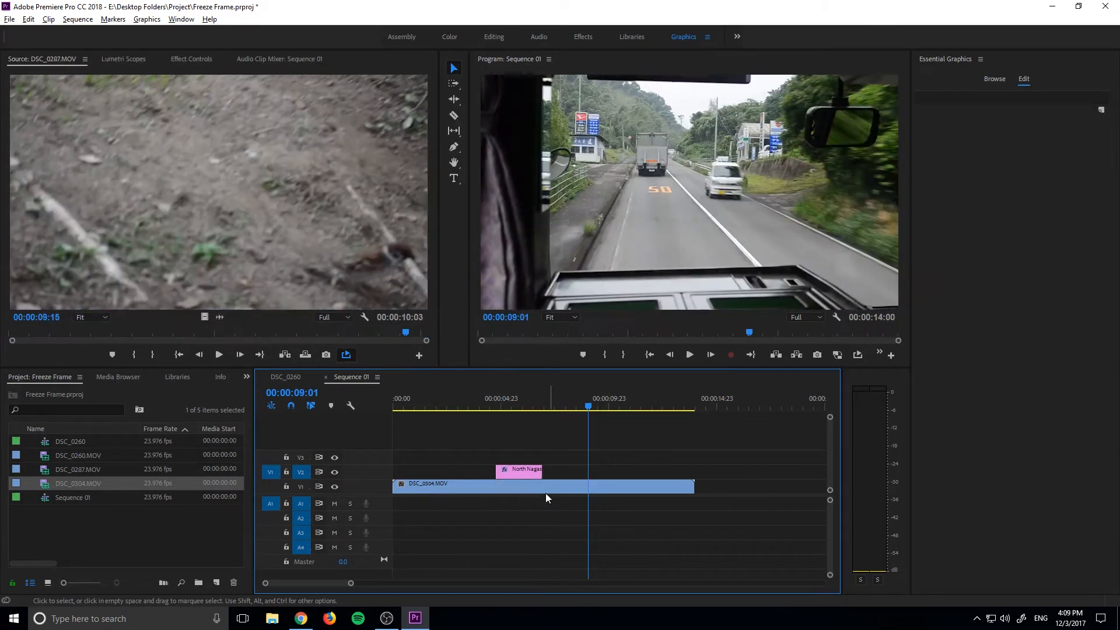
# - Add a frame hold to DSC_0304 at 4:19 and scrub to check the frozen frame
pyautogui.click(498, 407)
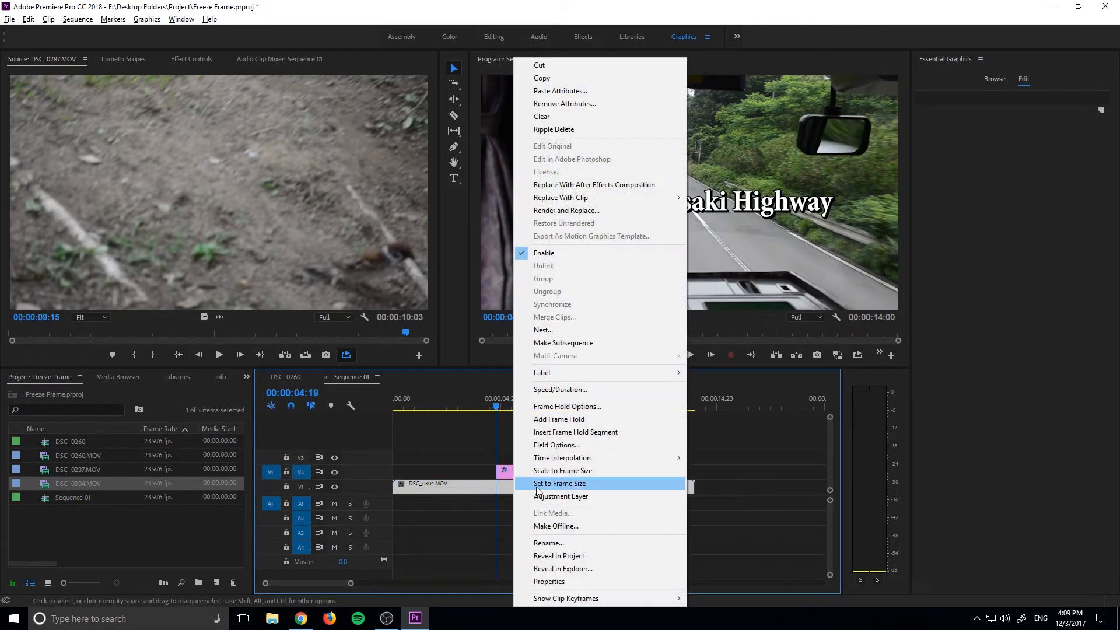
pyautogui.moveTo(565, 420)
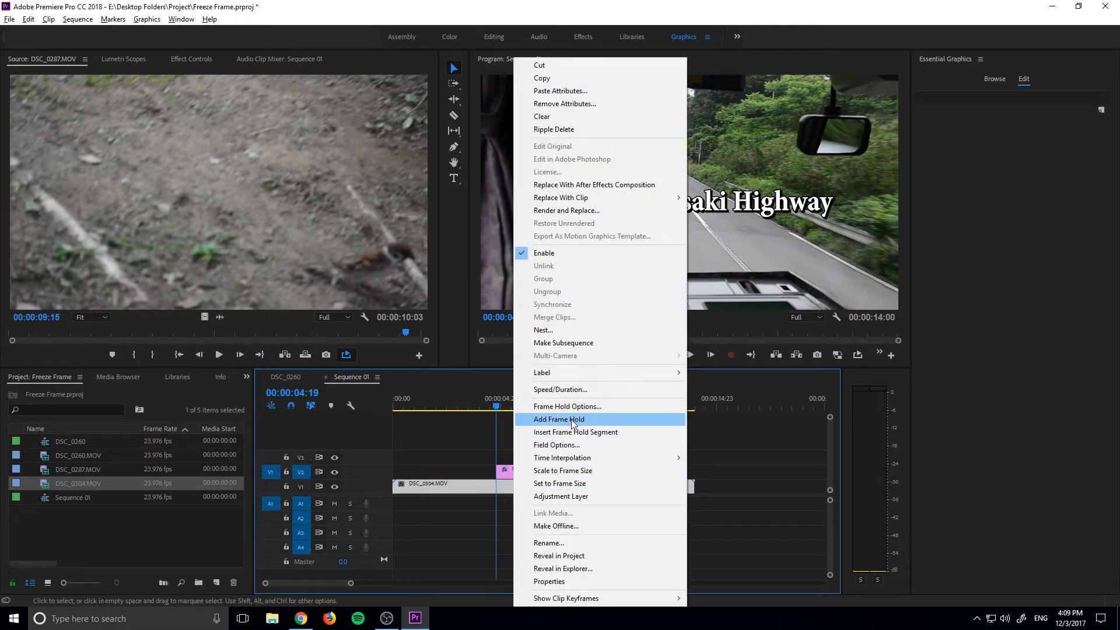
pyautogui.click(559, 420)
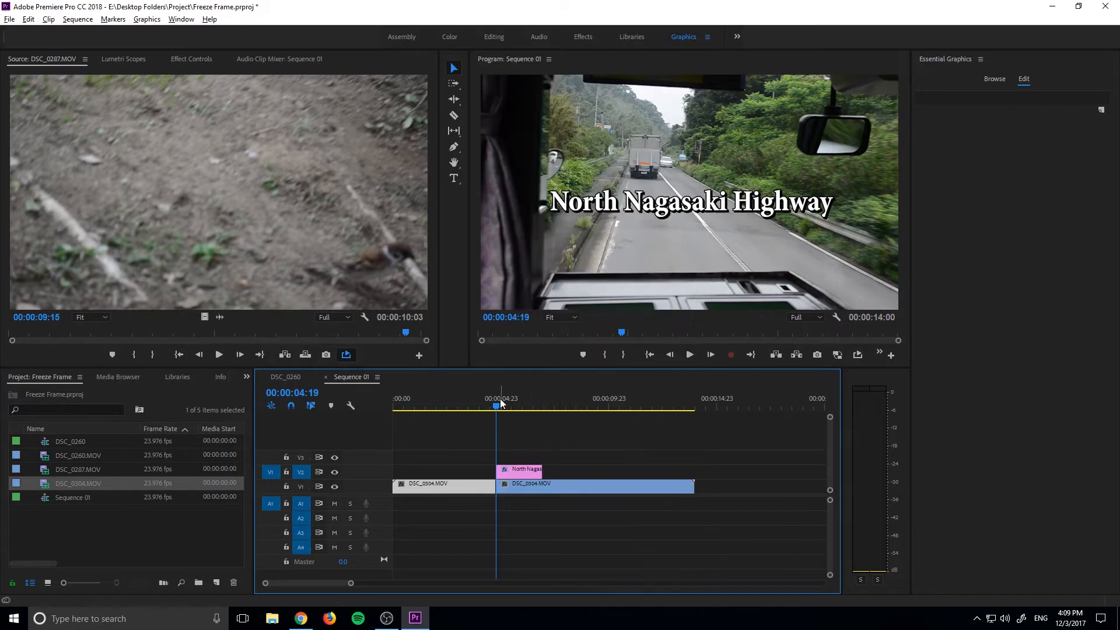
pyautogui.click(531, 406)
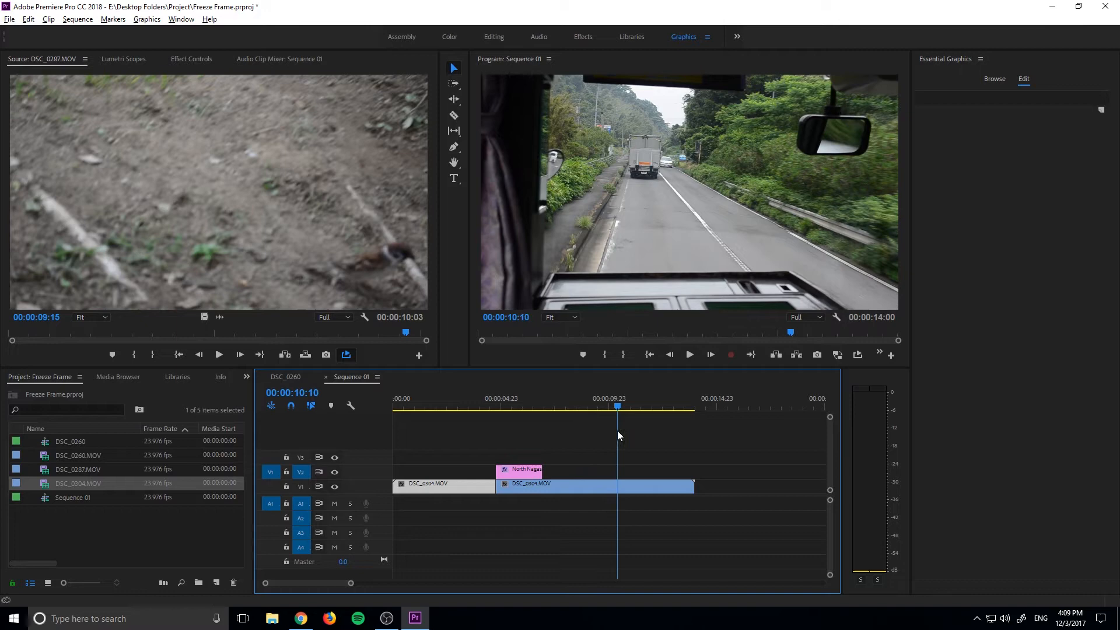
pyautogui.click(493, 398)
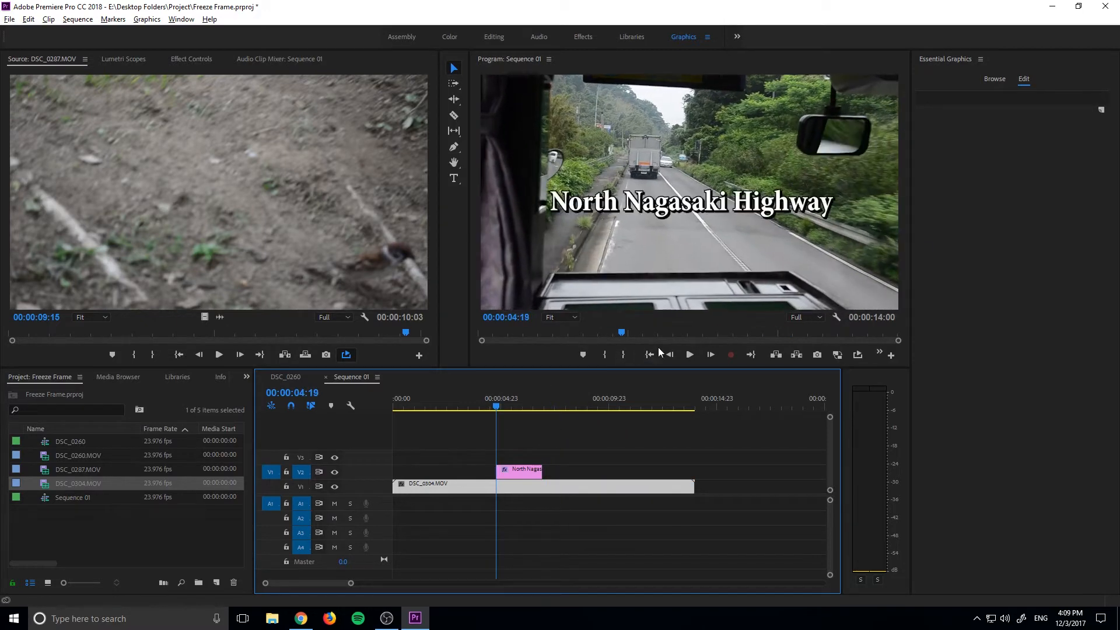
# - Razor-cut DSC_0304 where the title ends and freeze the middle piece under the title
pyautogui.click(453, 115)
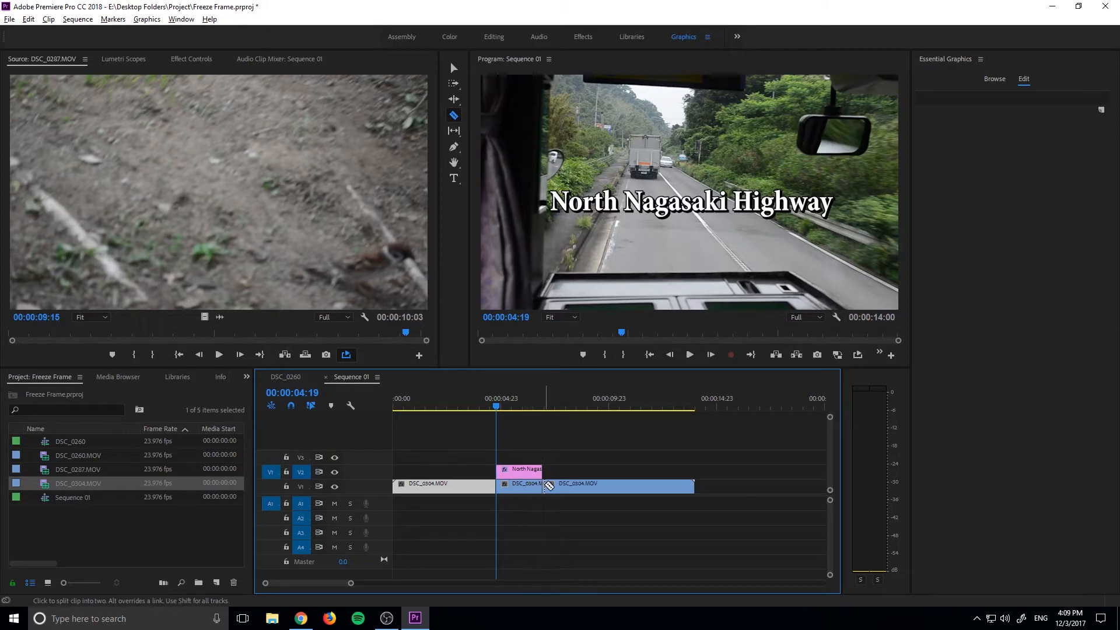
pyautogui.rightClick(550, 484)
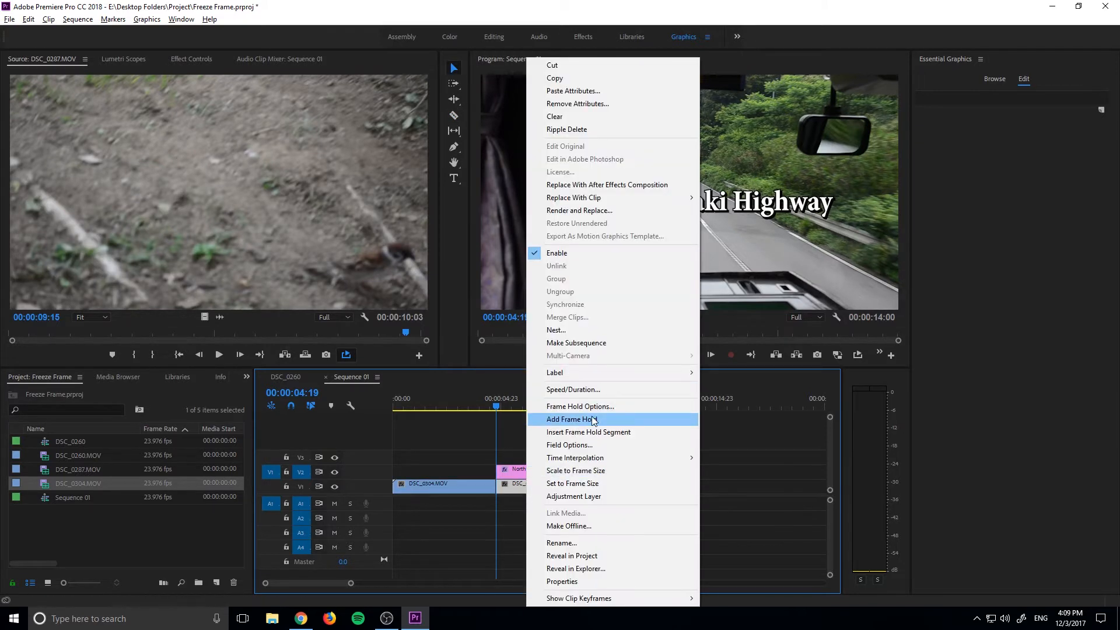
pyautogui.click(576, 420)
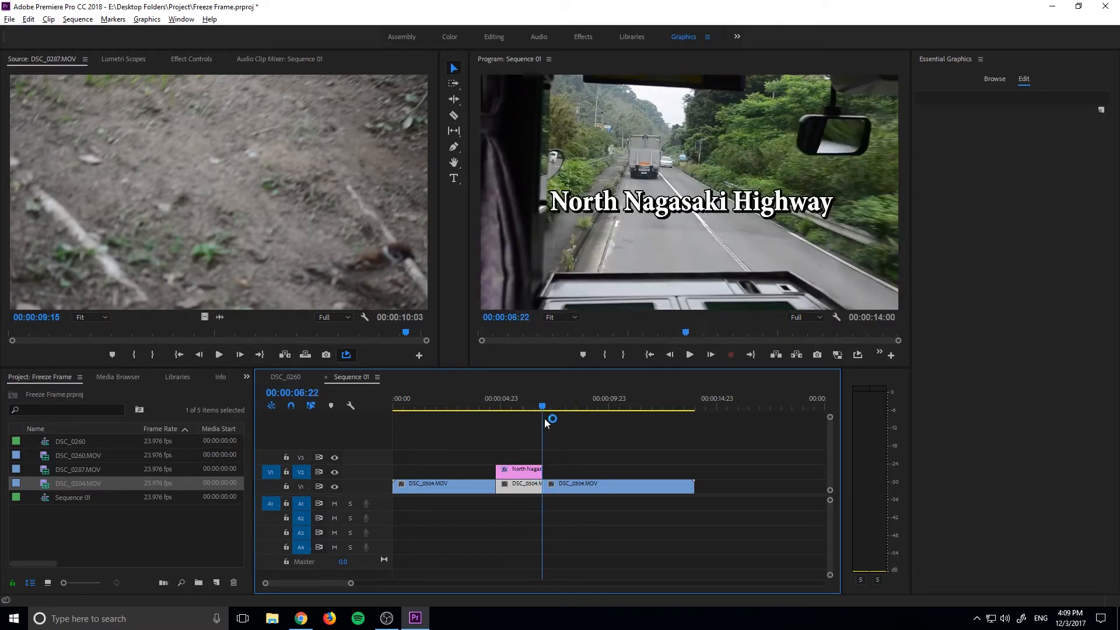
# - Scrub past and back inside the frozen piece to check playback
pyautogui.click(503, 406)
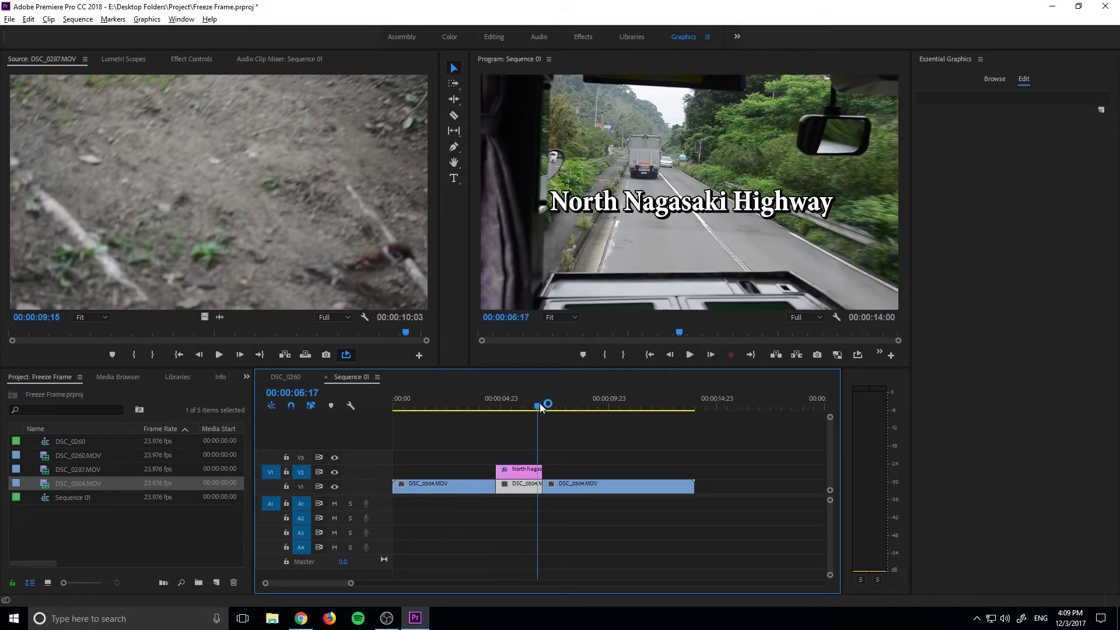
pyautogui.click(528, 398)
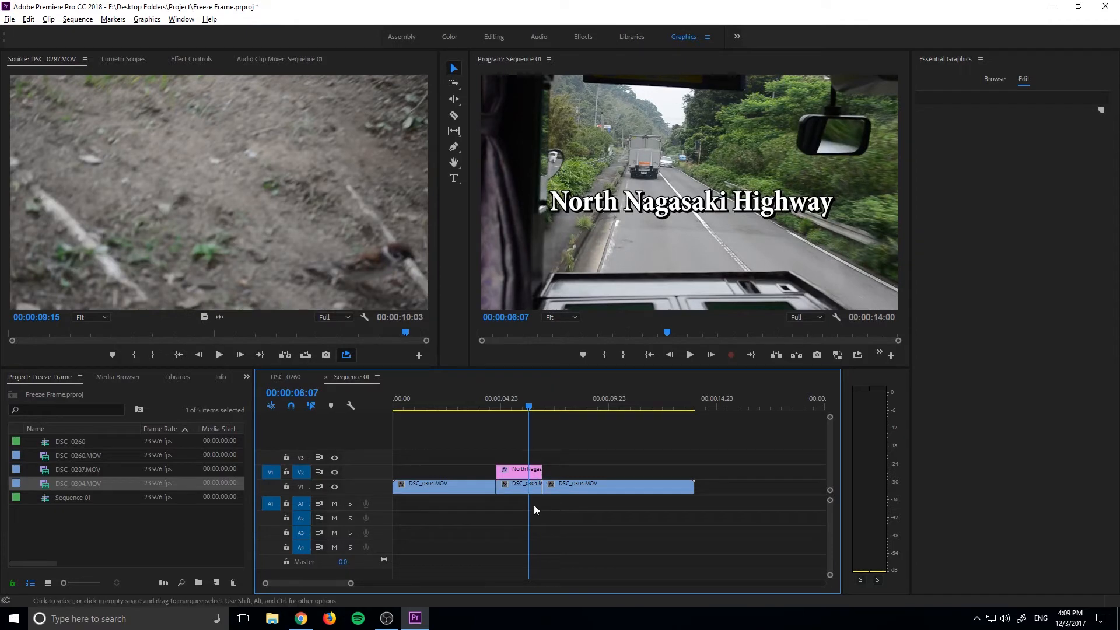
pyautogui.click(493, 406)
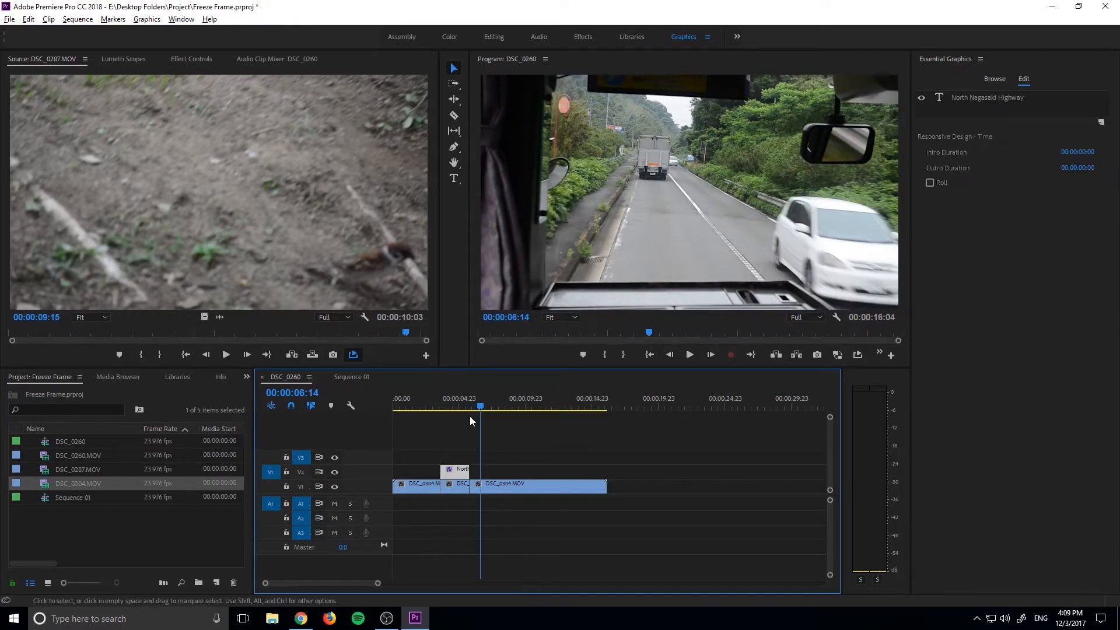
# - Move the playhead in DSC_0260, return to Sequence 01, and scrub the frozen piece
pyautogui.click(462, 406)
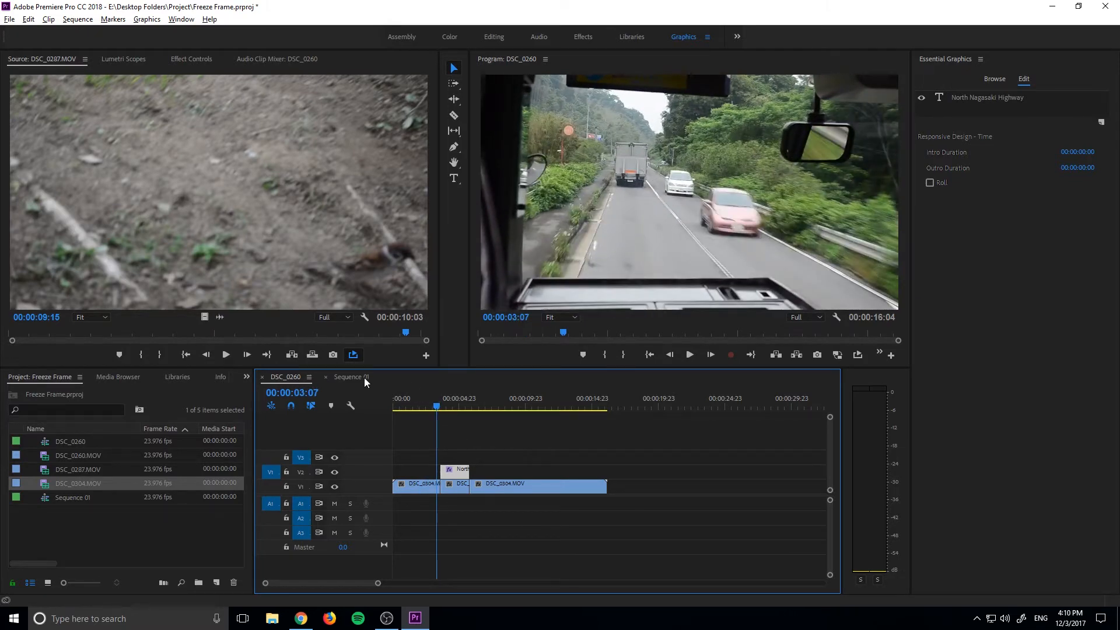
pyautogui.click(350, 376)
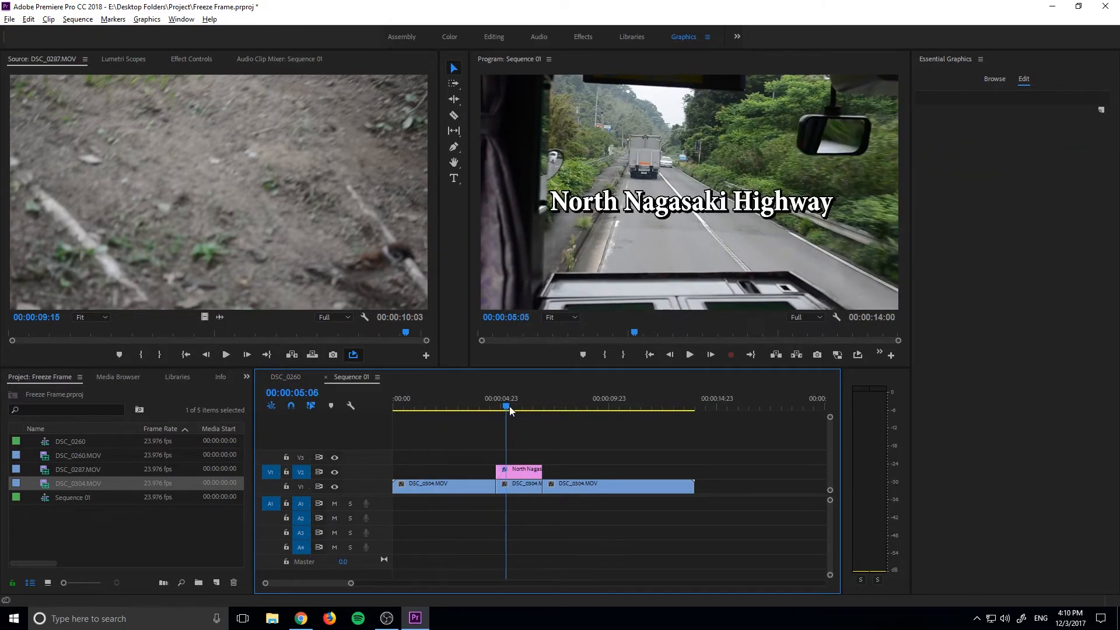
pyautogui.click(518, 407)
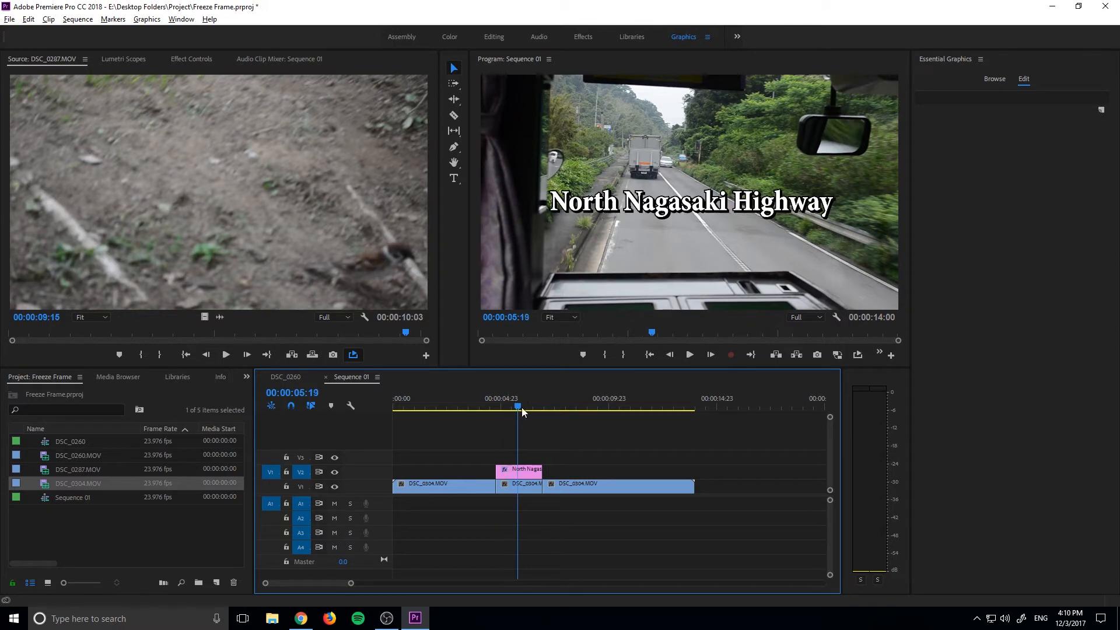
# - Step the playhead just past the title's end and show the clip's Effect Controls
pyautogui.click(581, 410)
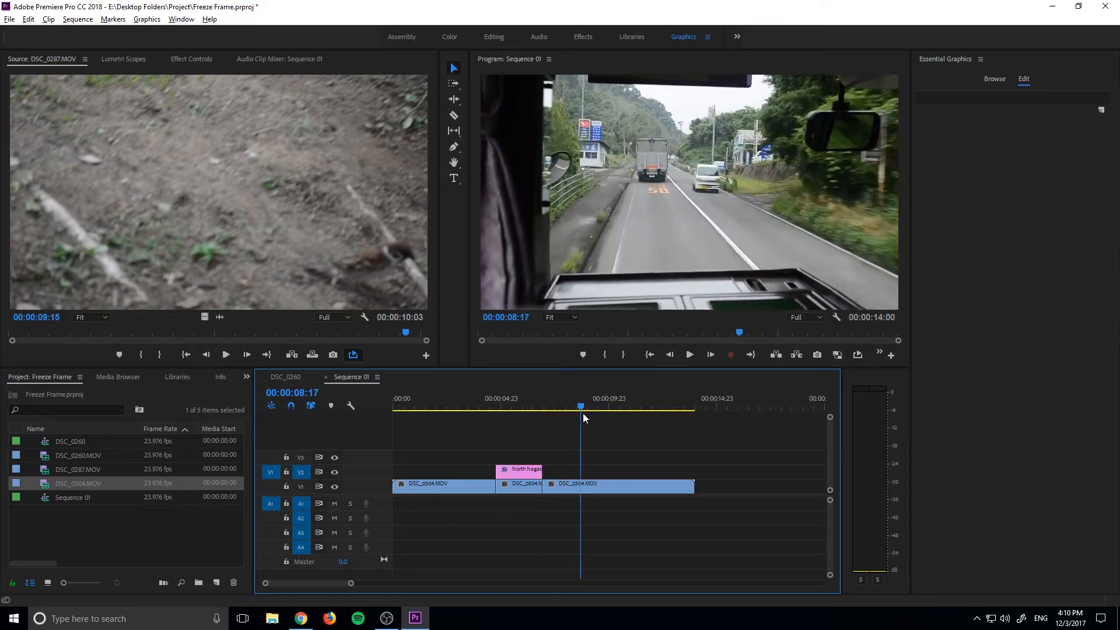
pyautogui.click(541, 406)
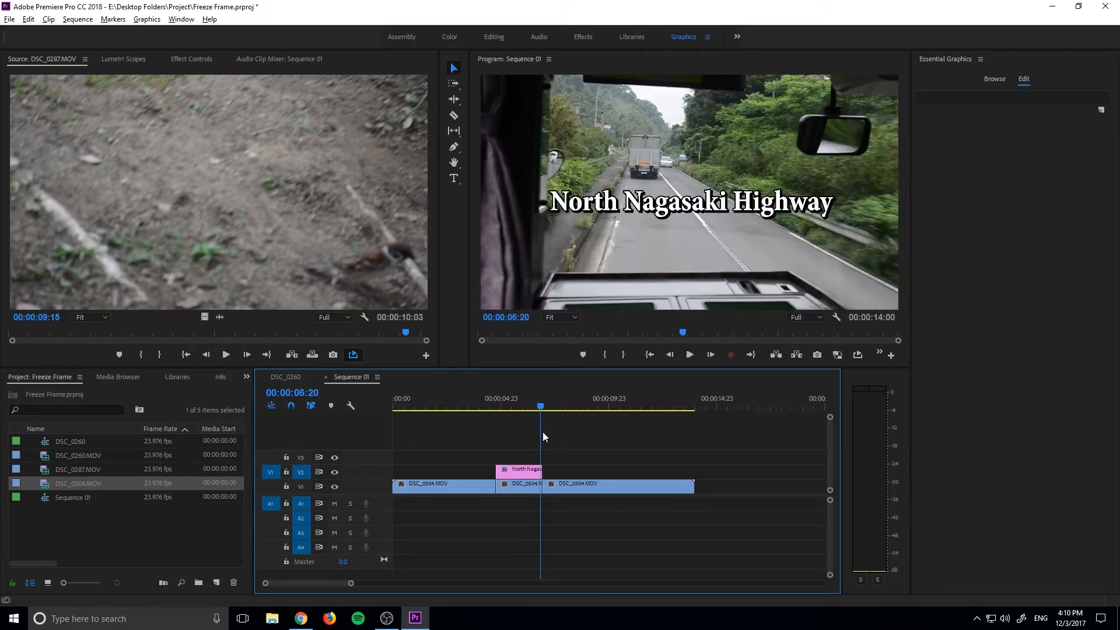
pyautogui.press('Right')
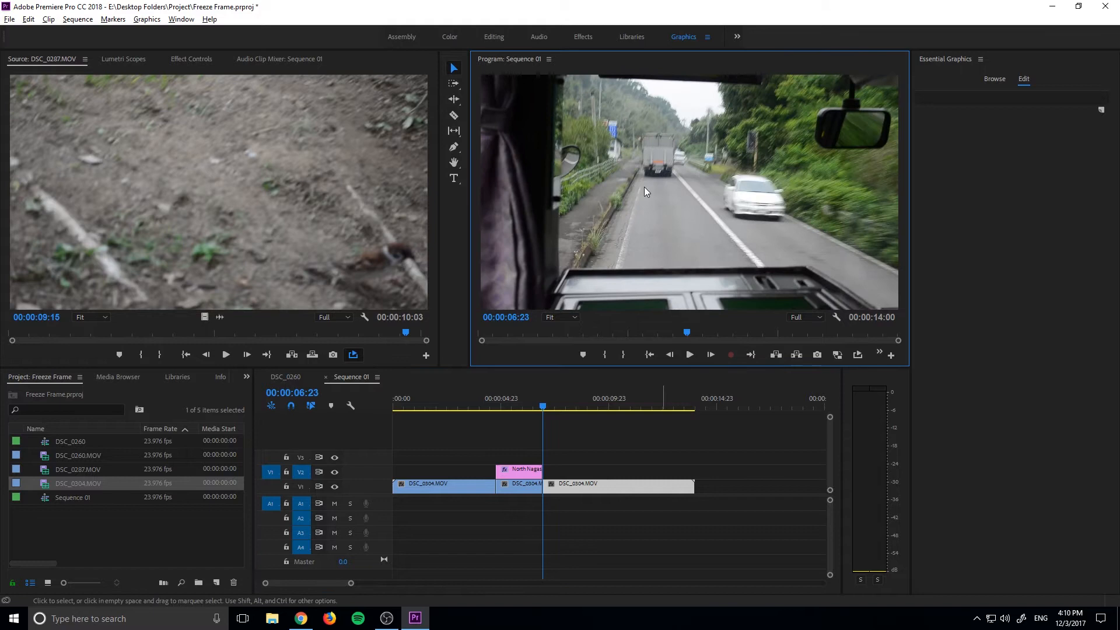
pyautogui.moveTo(291, 79)
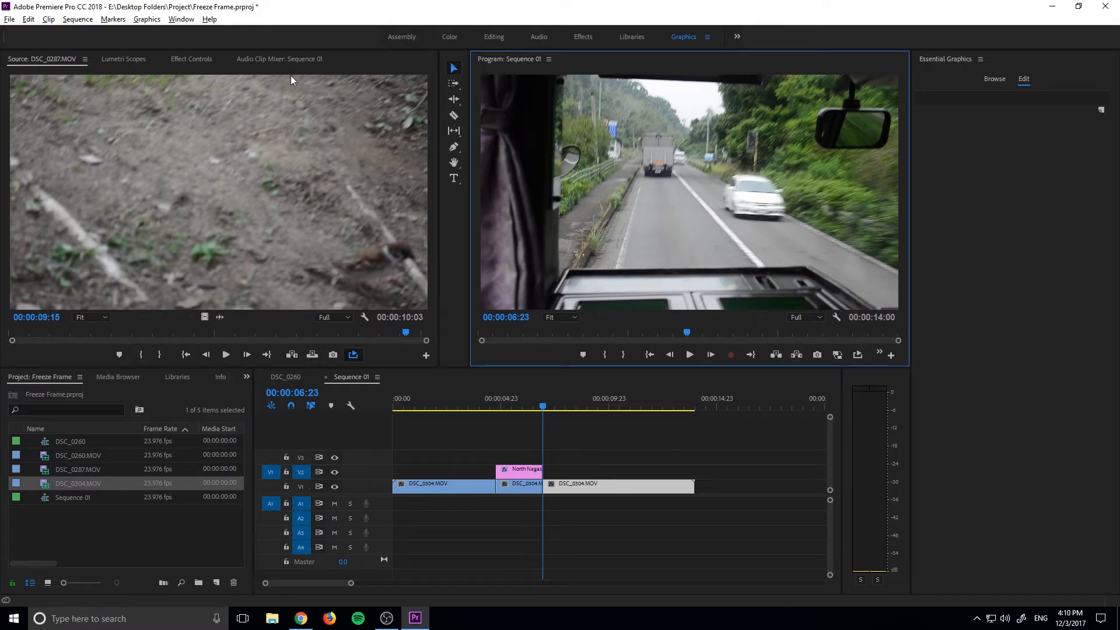
pyautogui.click(191, 58)
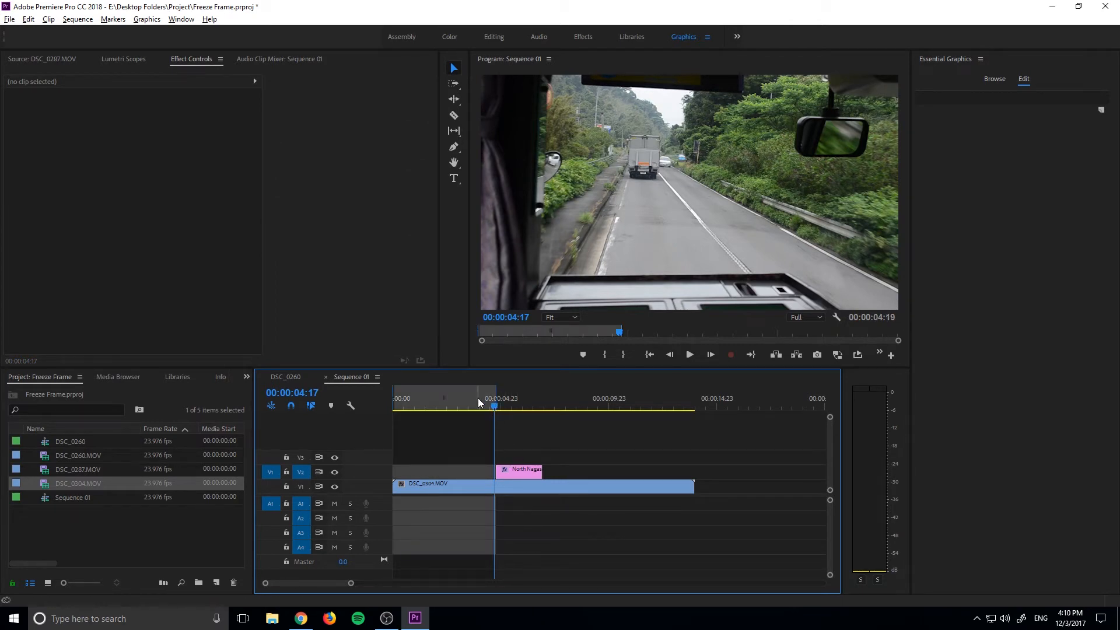
# - Place the playhead and select DSC_0304 at the 00:00:04:19 hold point
pyautogui.click(494, 406)
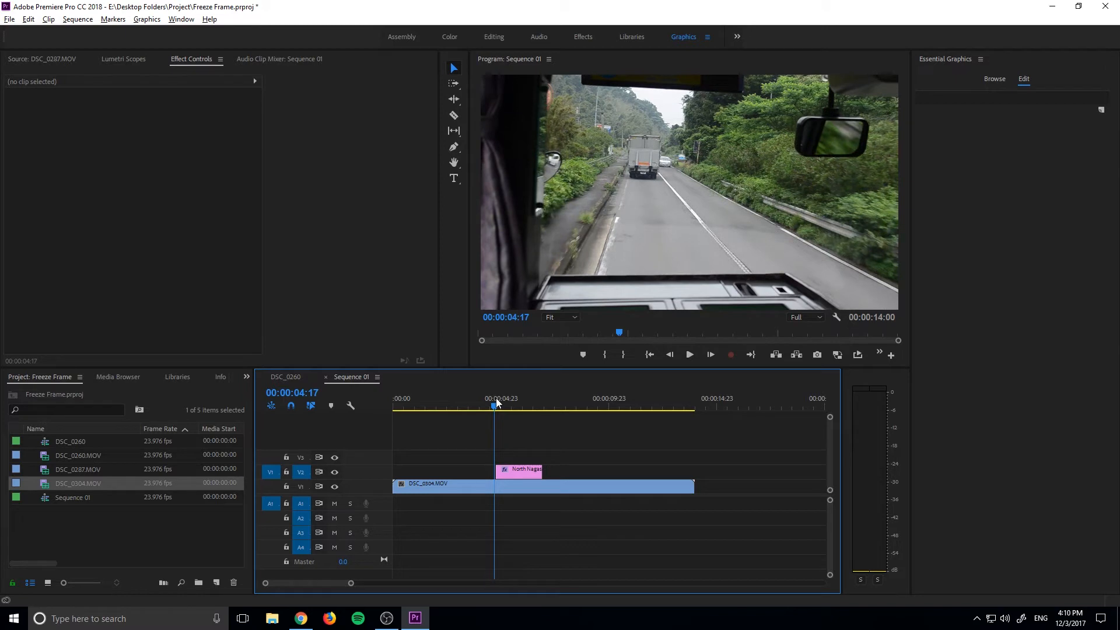
pyautogui.click(454, 115)
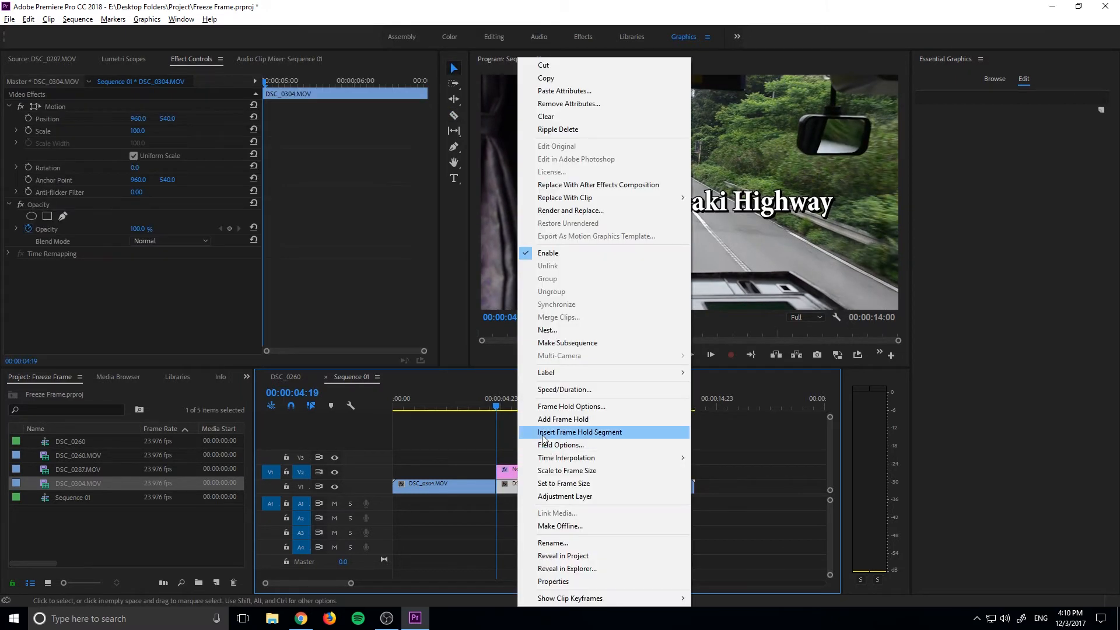
pyautogui.moveTo(596, 410)
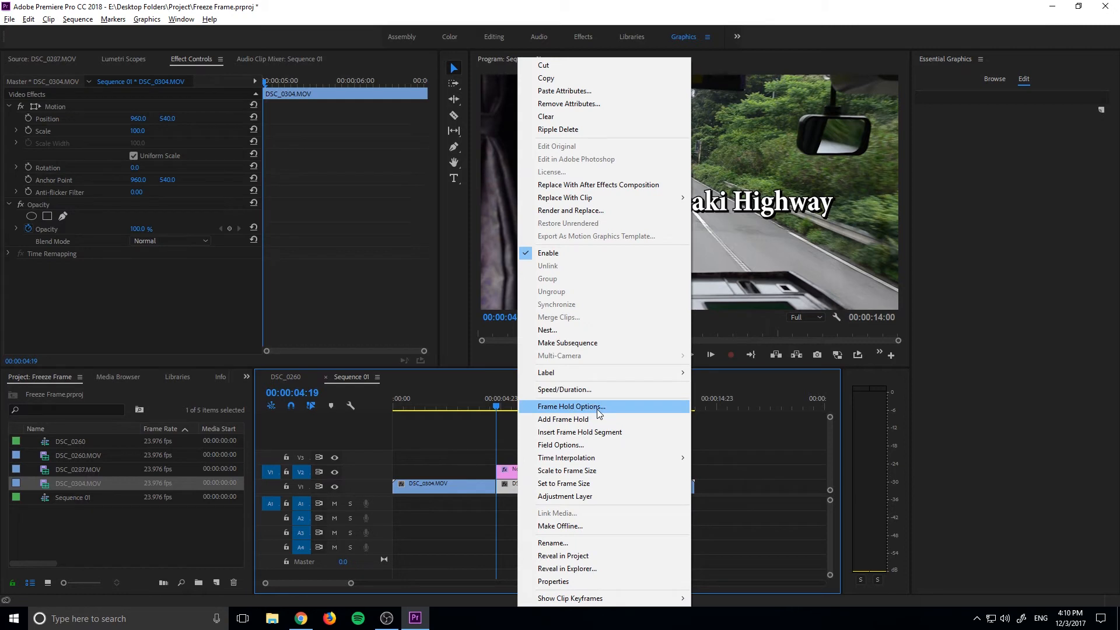
# - Open Frame Hold Options, keep Hold On at Source Timecode, and close without changes
pyautogui.click(571, 406)
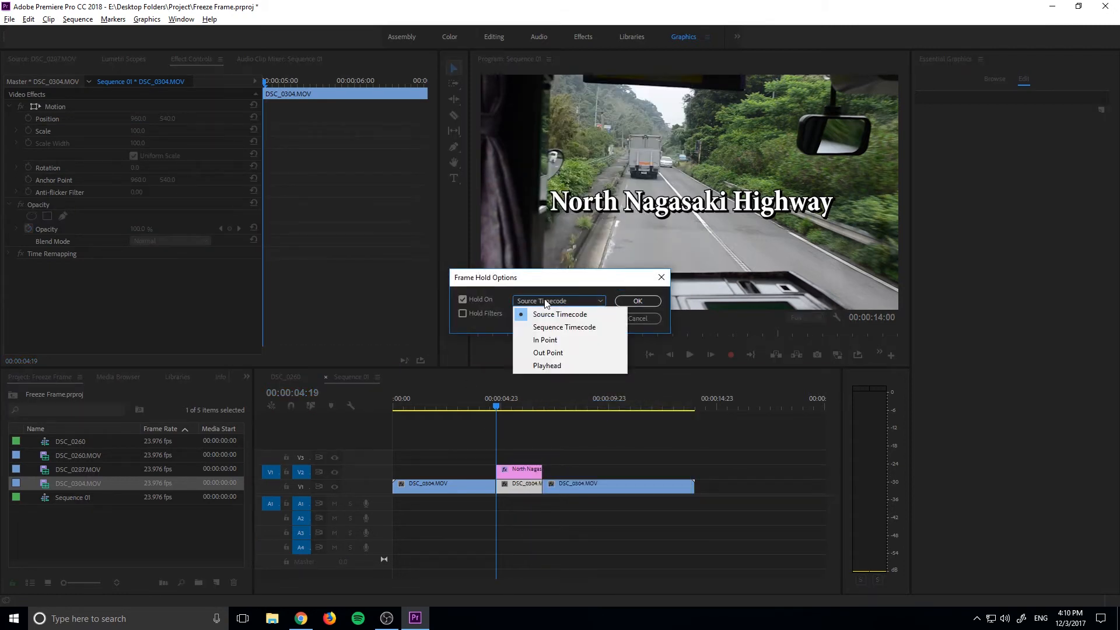
pyautogui.moveTo(545, 340)
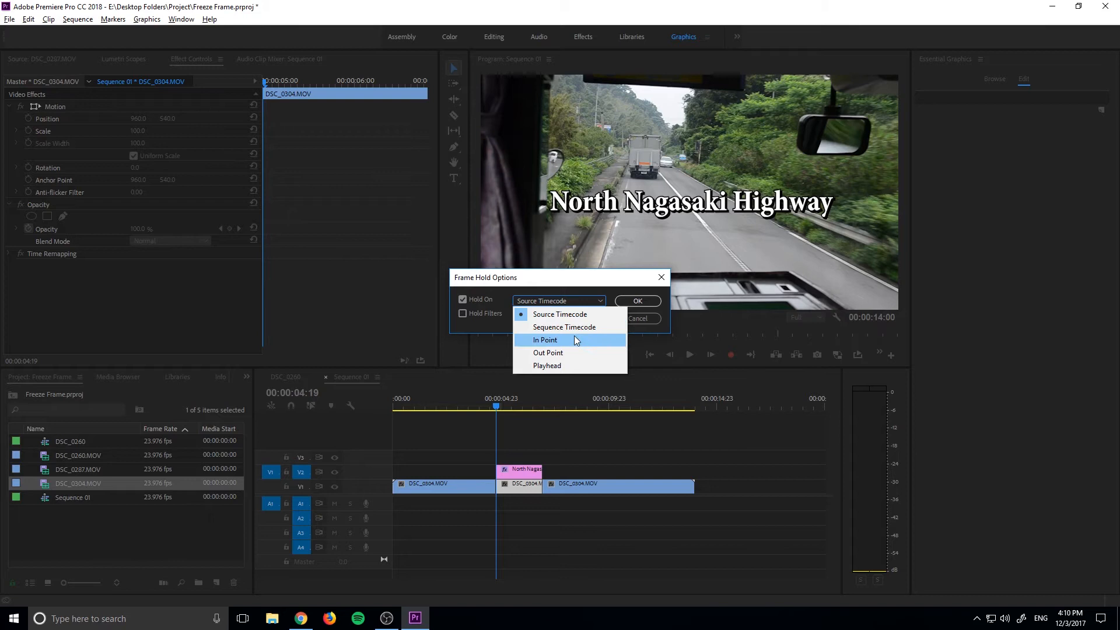
pyautogui.moveTo(499, 408)
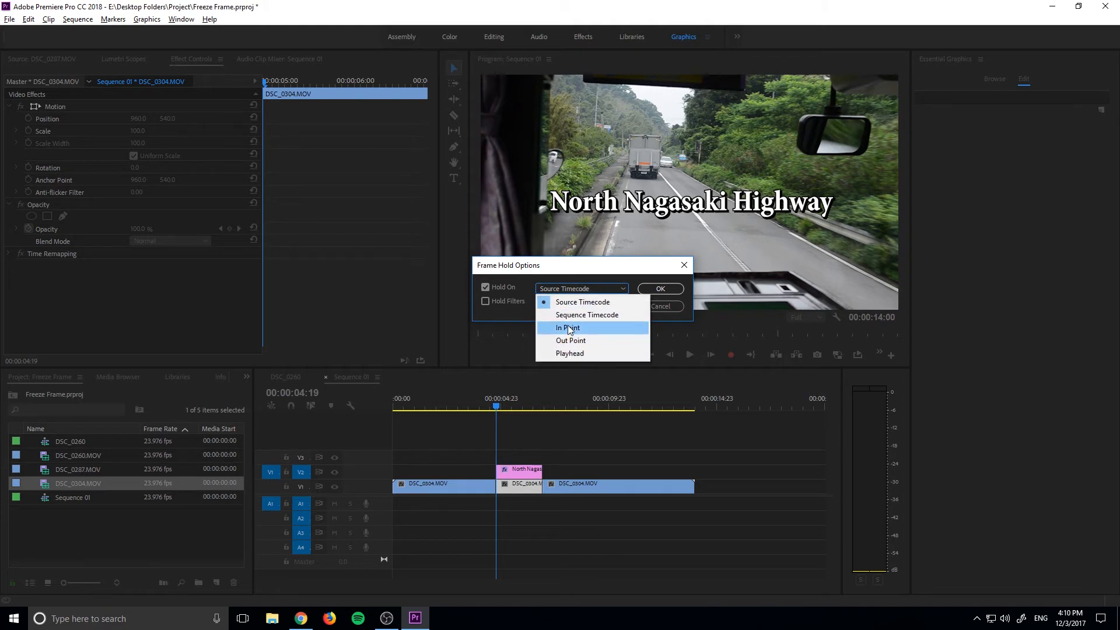
pyautogui.moveTo(470, 442)
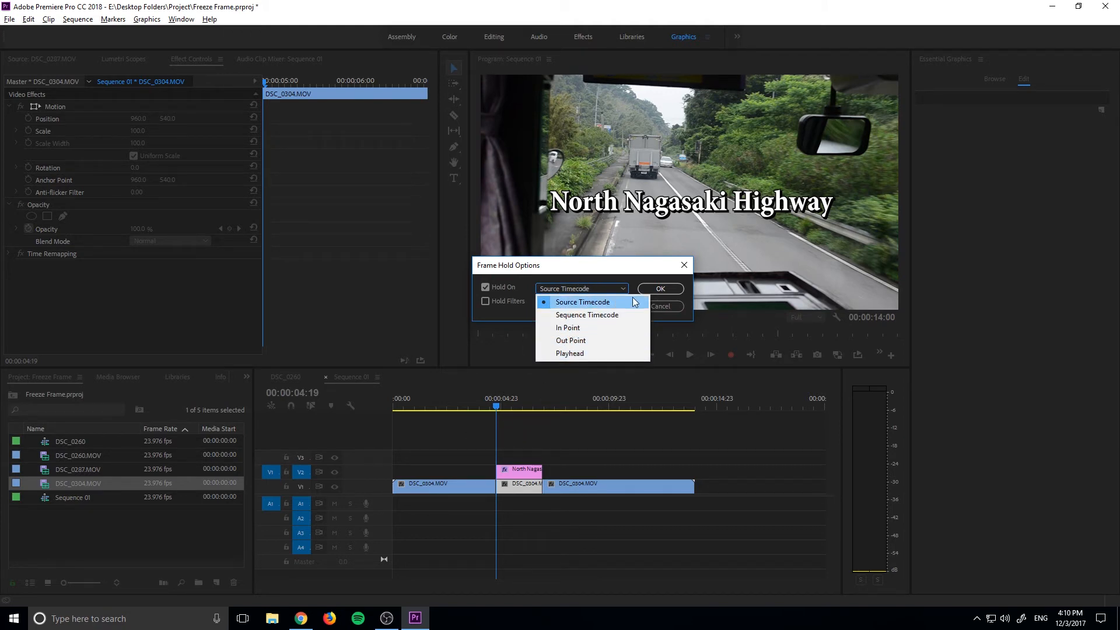
pyautogui.click(582, 302)
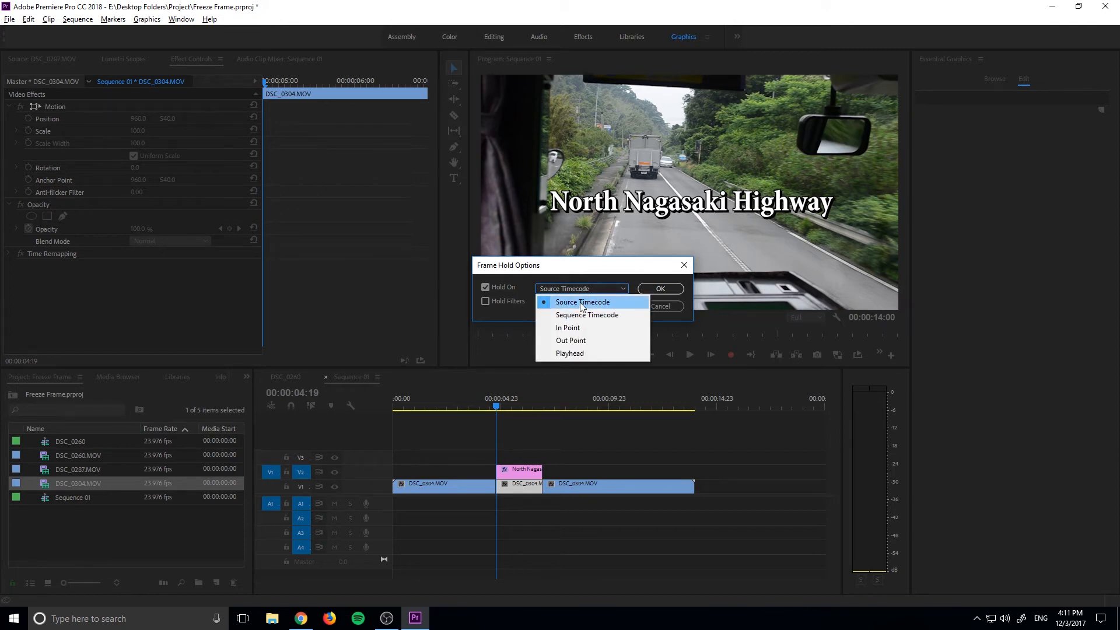
pyautogui.click(582, 301)
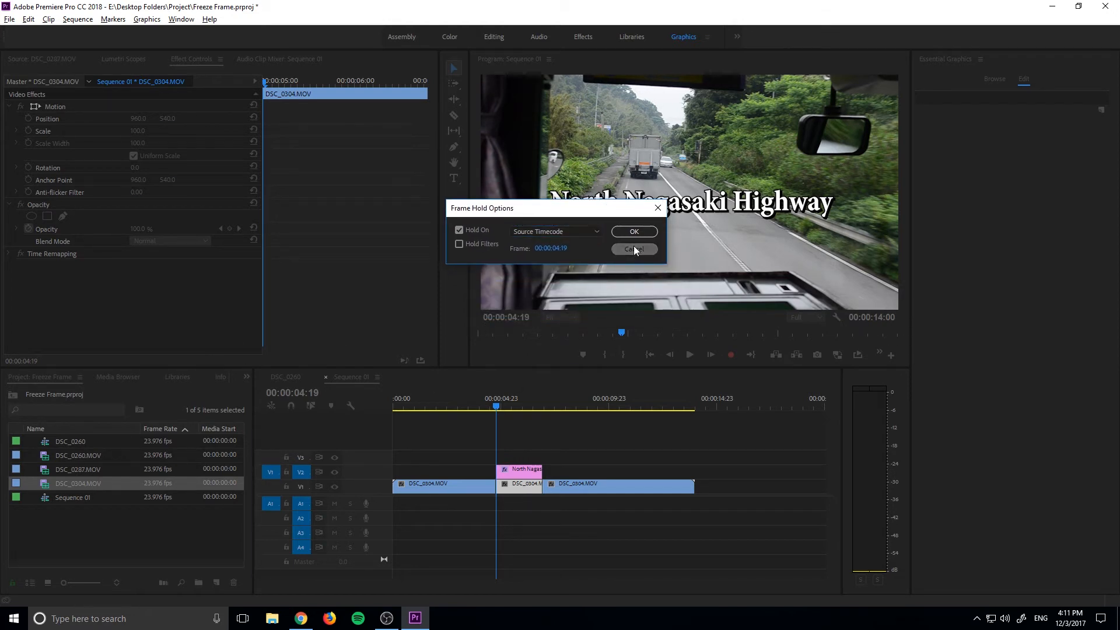
pyautogui.click(633, 249)
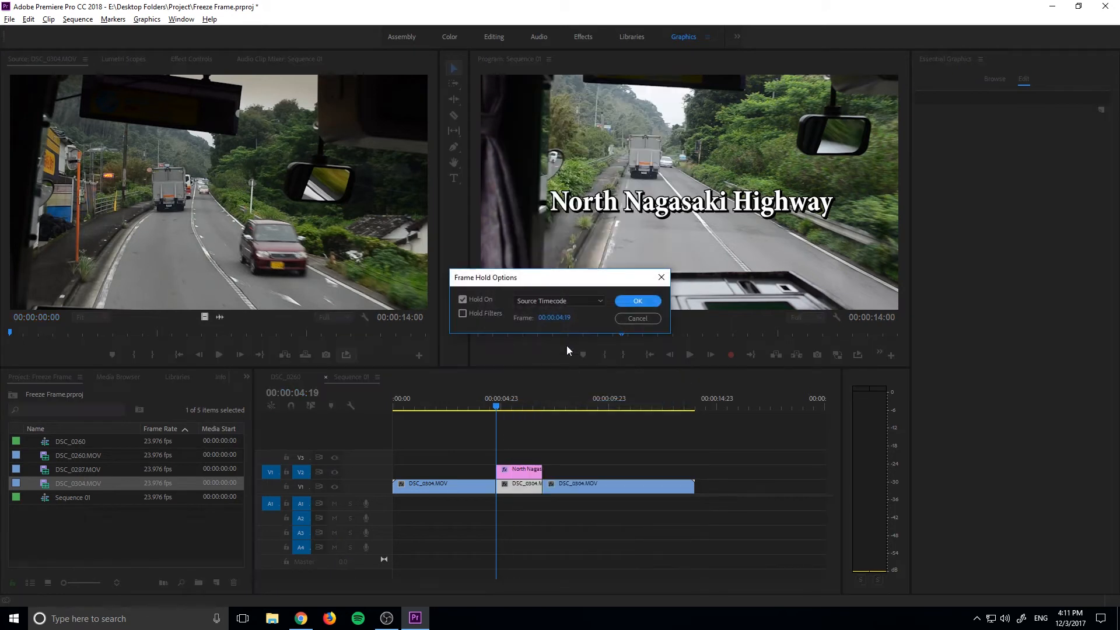
# - Try the Hold On choices Playhead and In Point, then close the frame hold settings
pyautogui.click(559, 300)
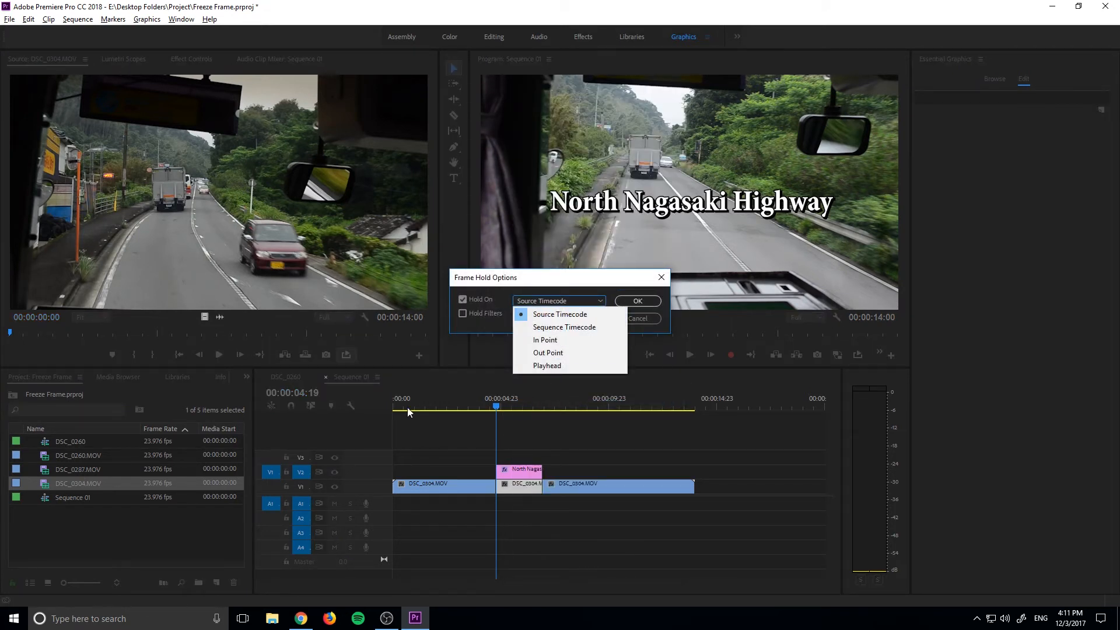
pyautogui.moveTo(513, 338)
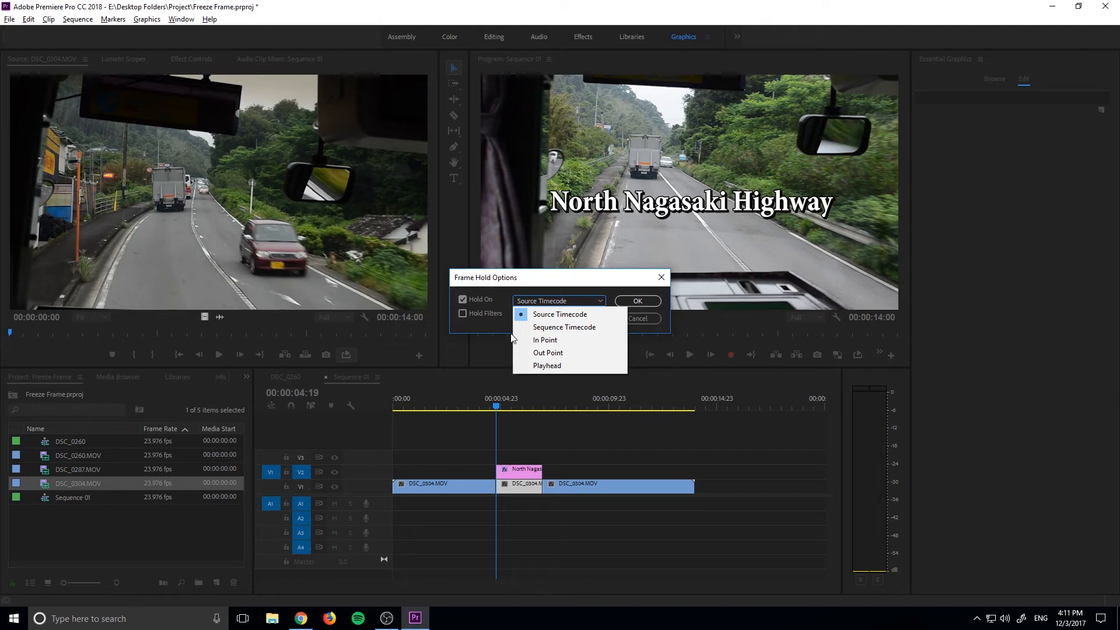
pyautogui.click(546, 365)
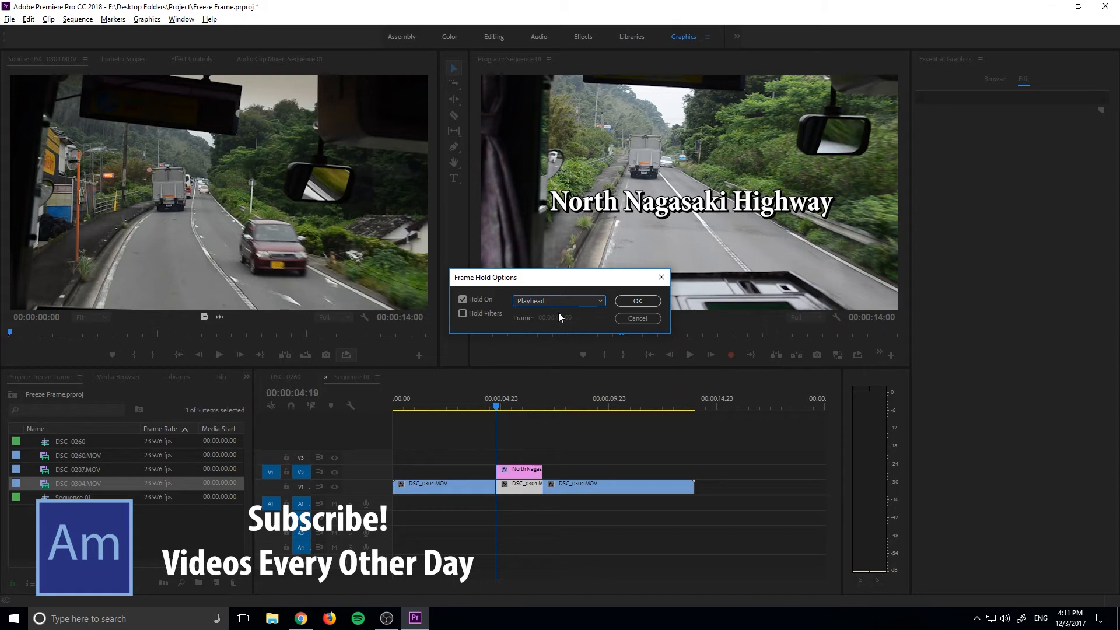
pyautogui.click(557, 300)
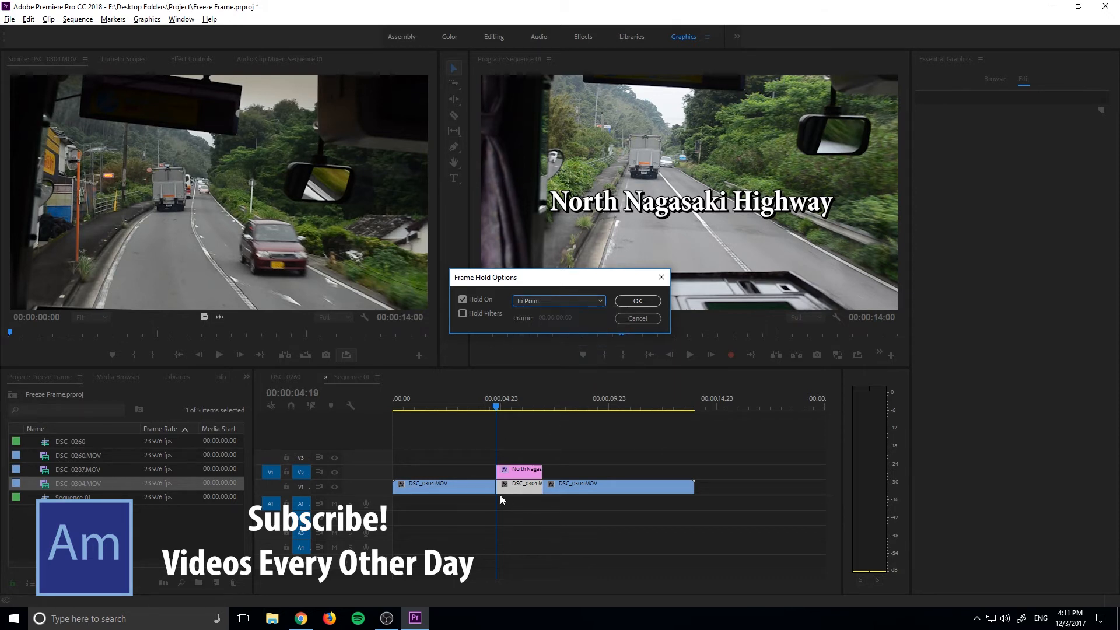
pyautogui.moveTo(497, 440)
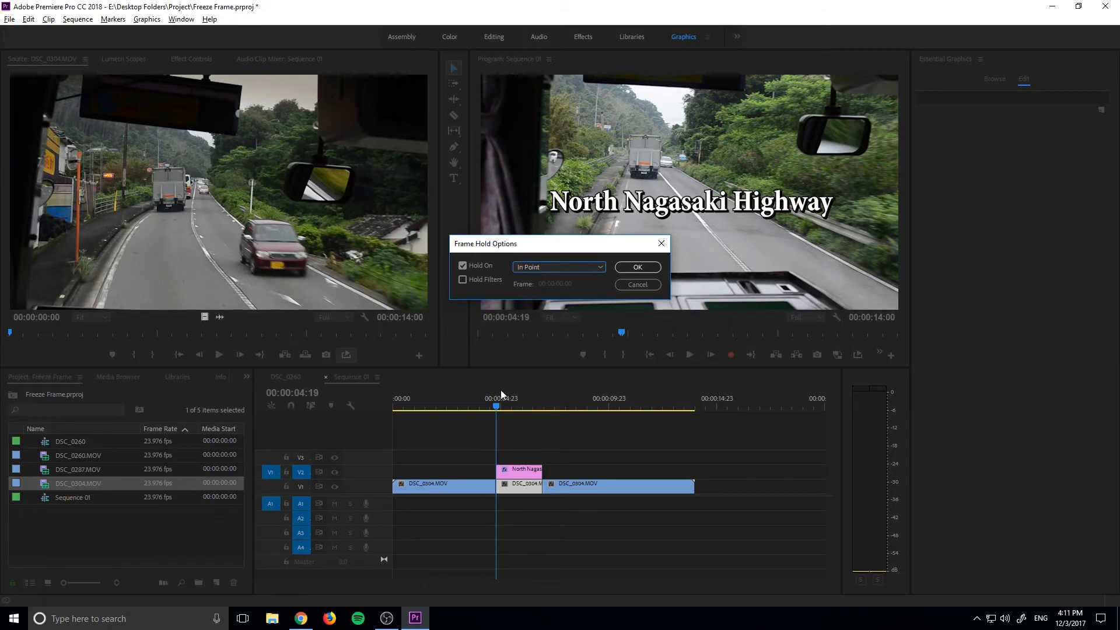
pyautogui.click(559, 266)
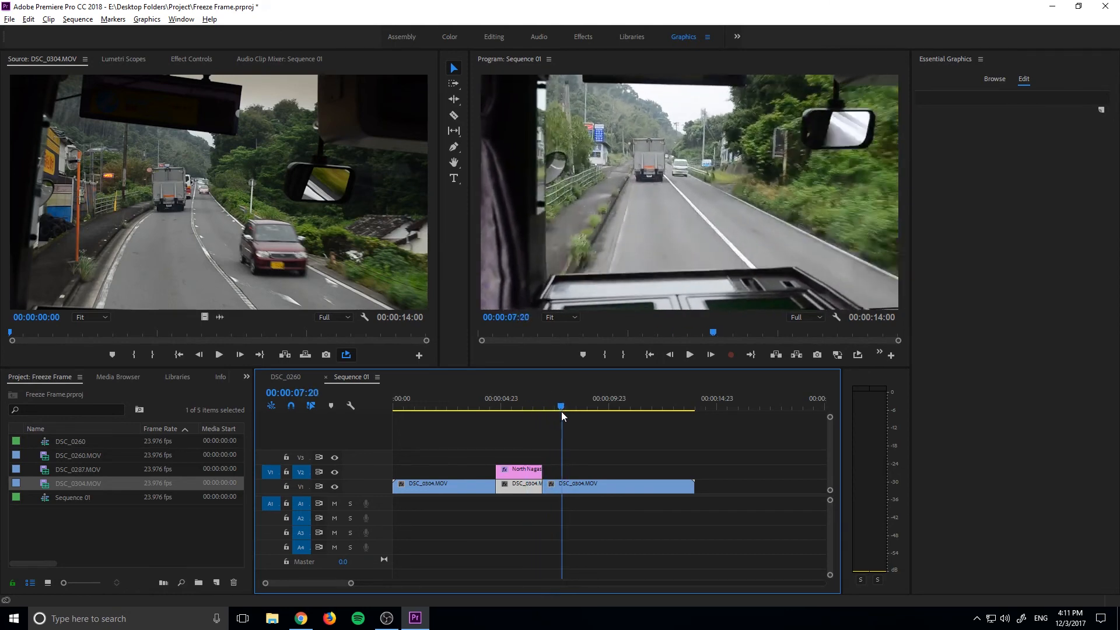
pyautogui.click(492, 406)
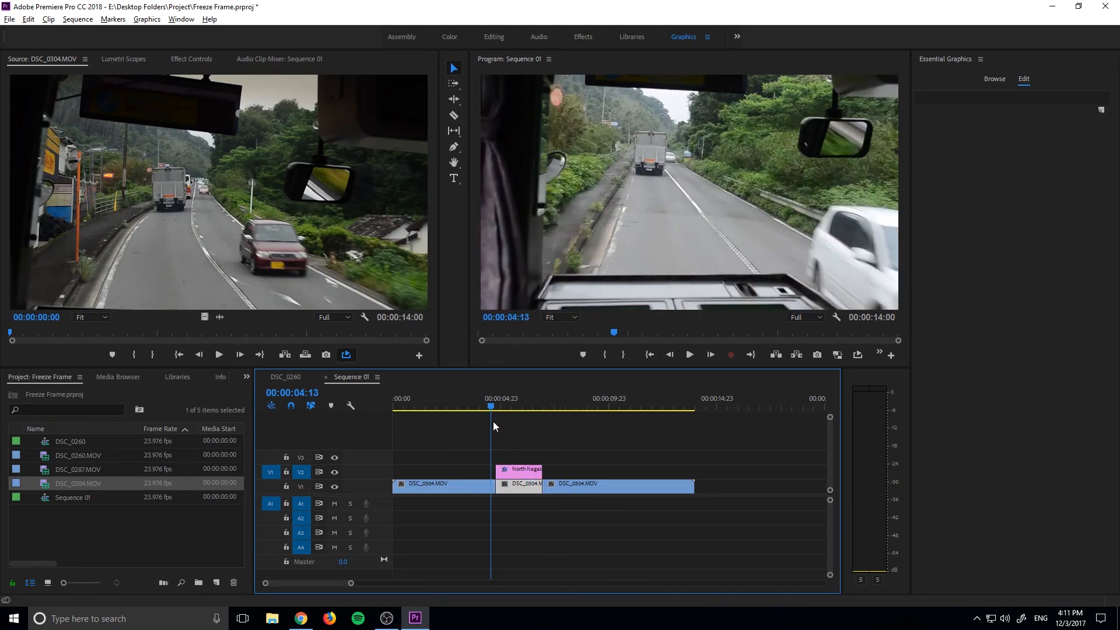
pyautogui.click(520, 484)
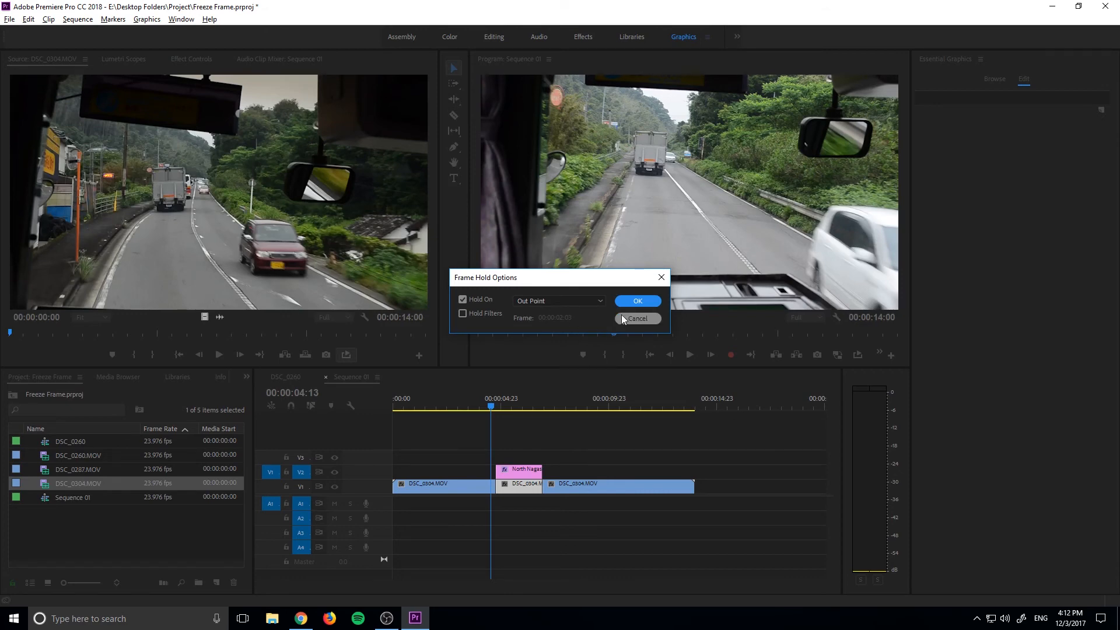
pyautogui.click(637, 300)
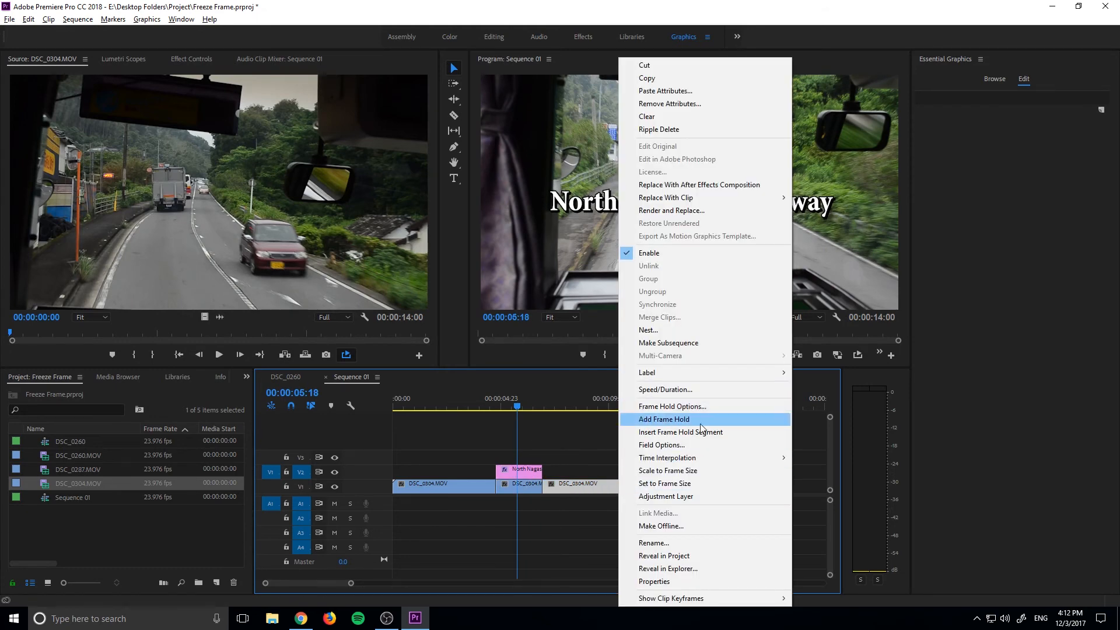
pyautogui.moveTo(709, 436)
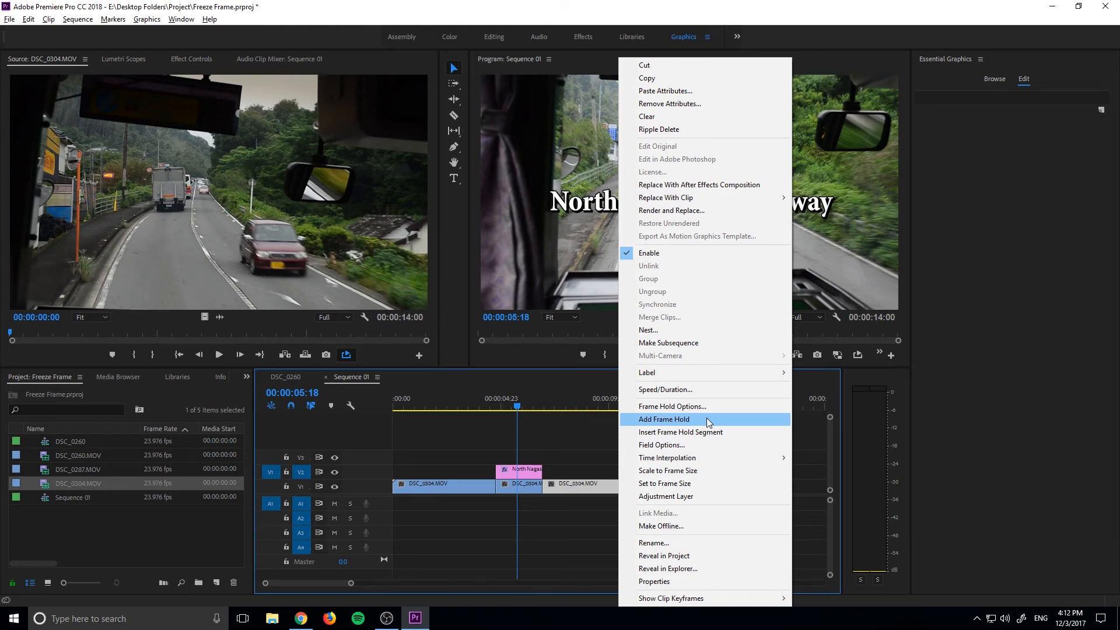
pyautogui.moveTo(706, 433)
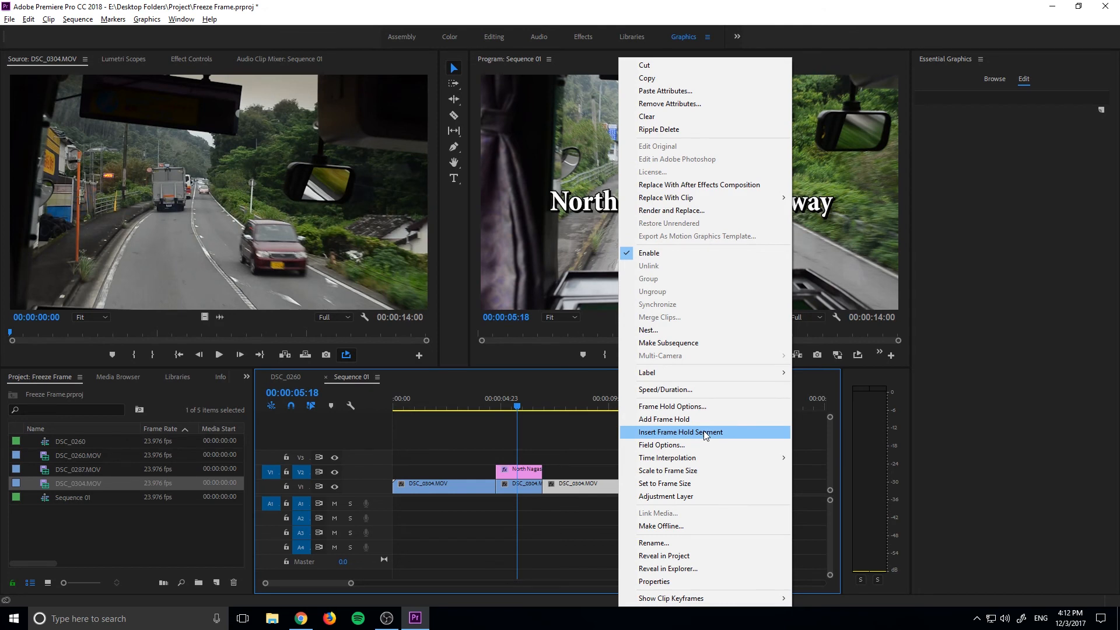
pyautogui.moveTo(706, 420)
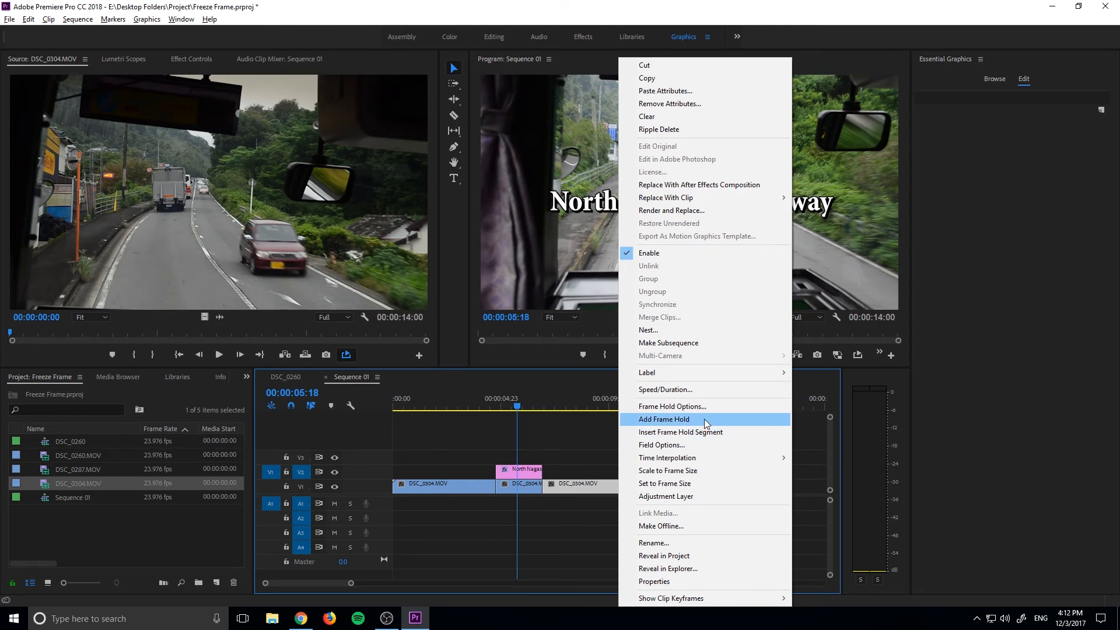
pyautogui.moveTo(706, 406)
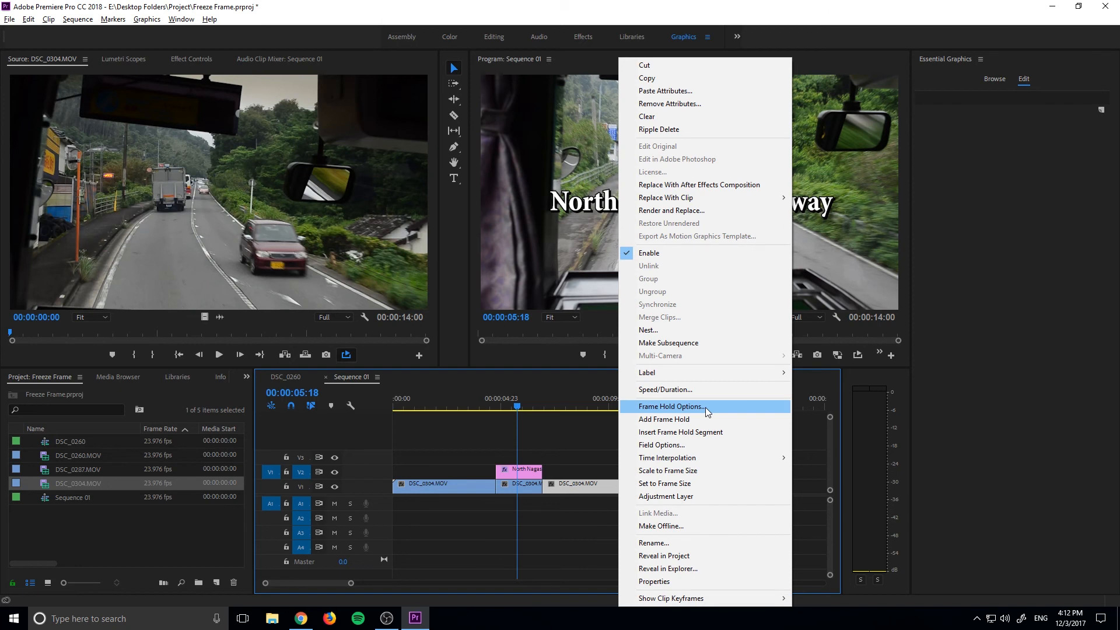
pyautogui.moveTo(506, 528)
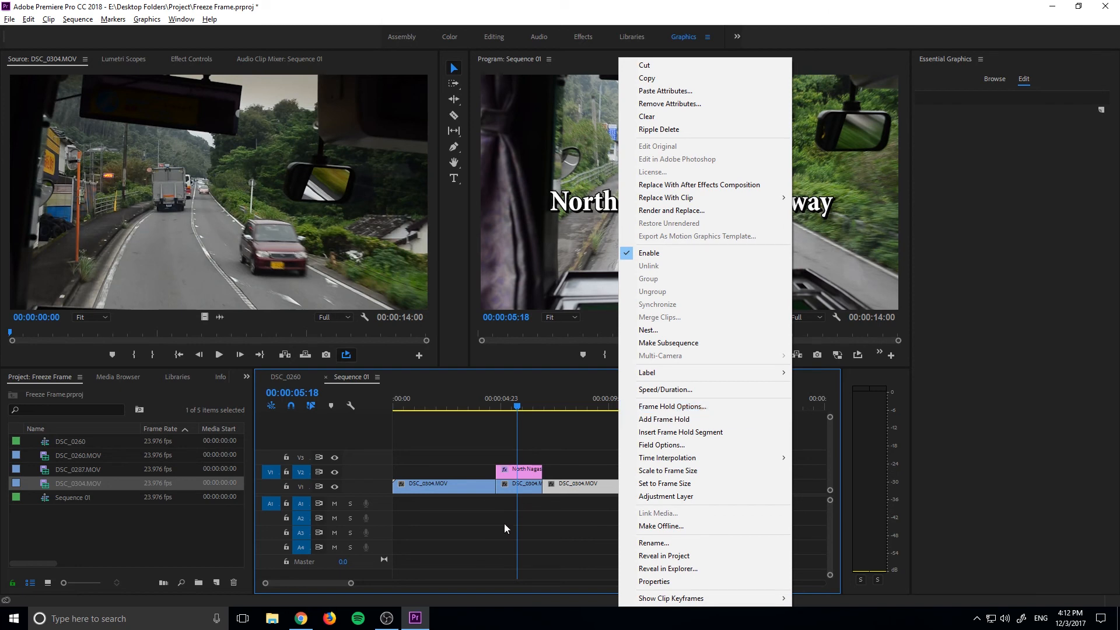